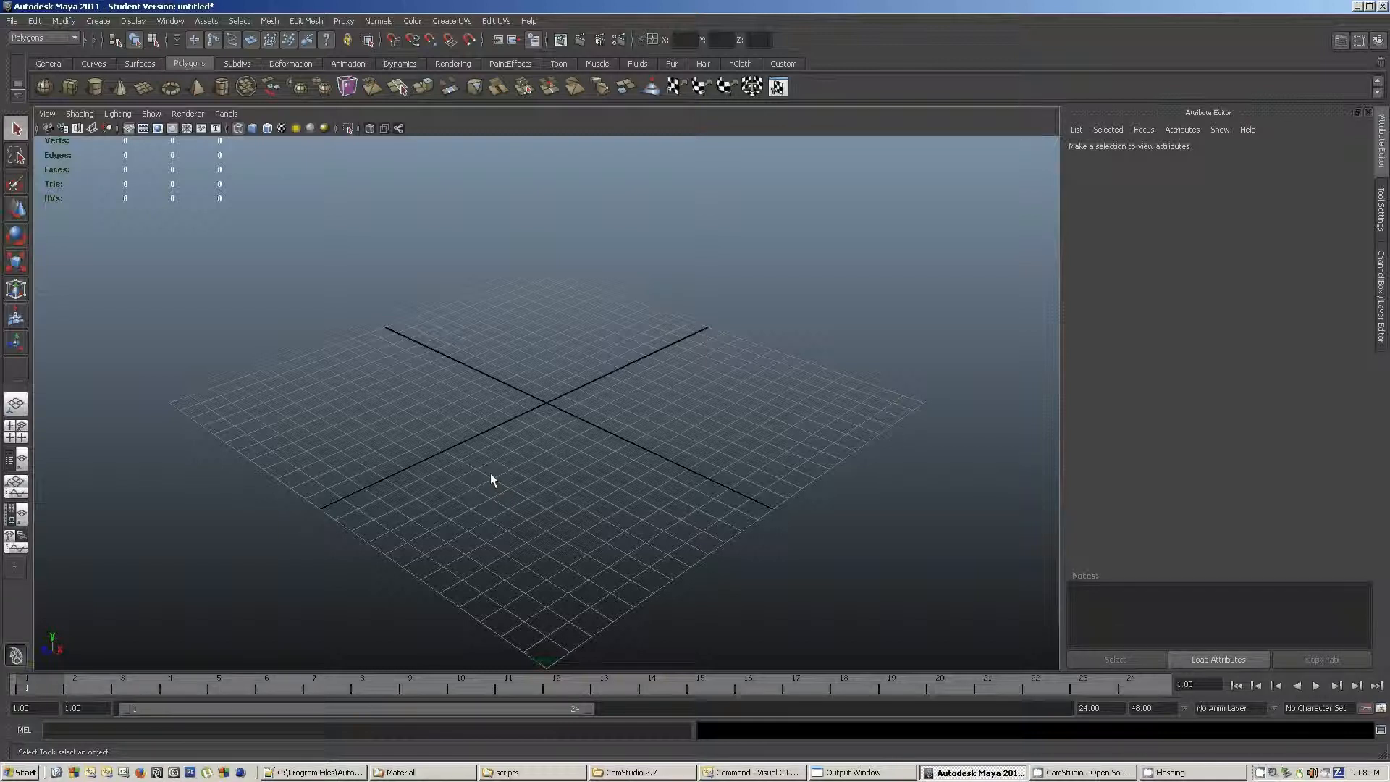
{"action": "mouse_move", "coordinate": [554, 482]}
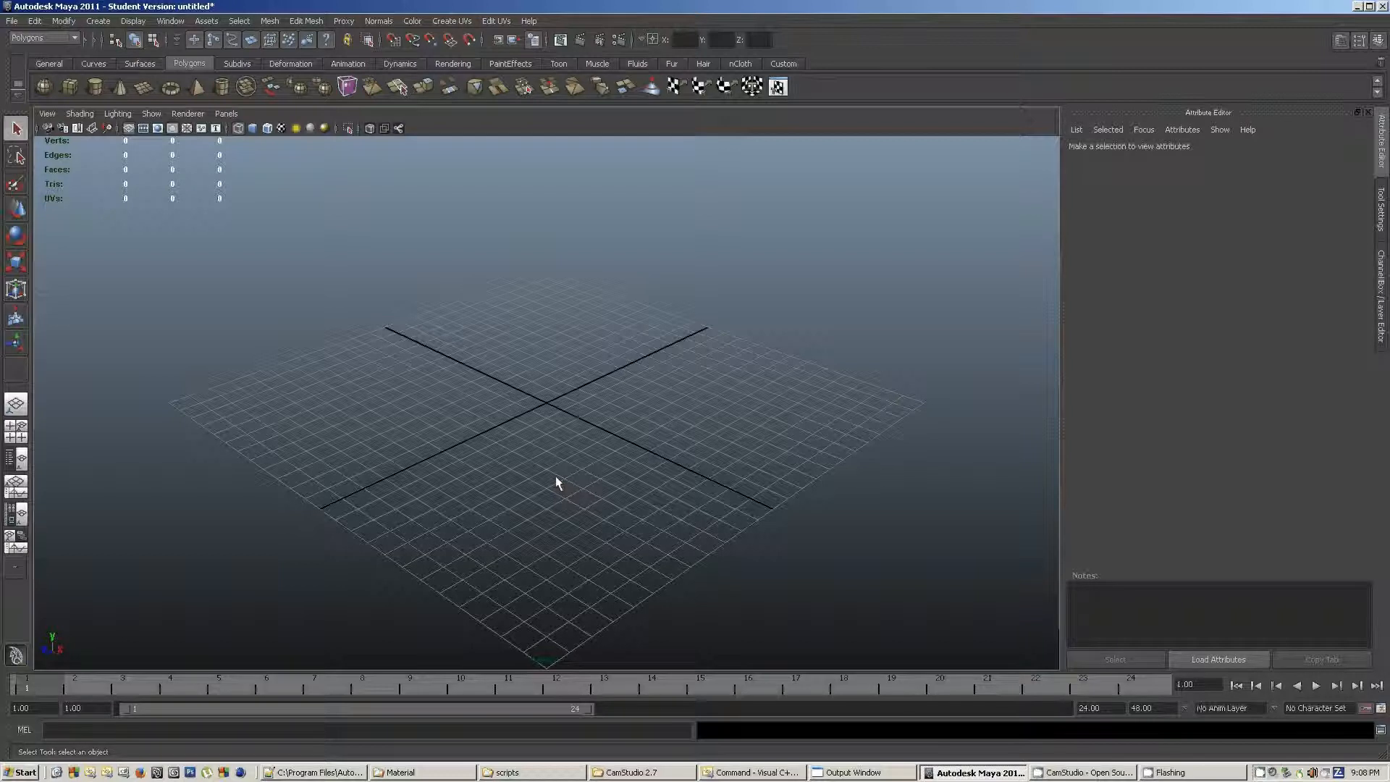
Create a sphere with the MEL command 'sp', then discard the unsaved scene changes.
{"action": "left_click", "coordinate": [165, 729]}
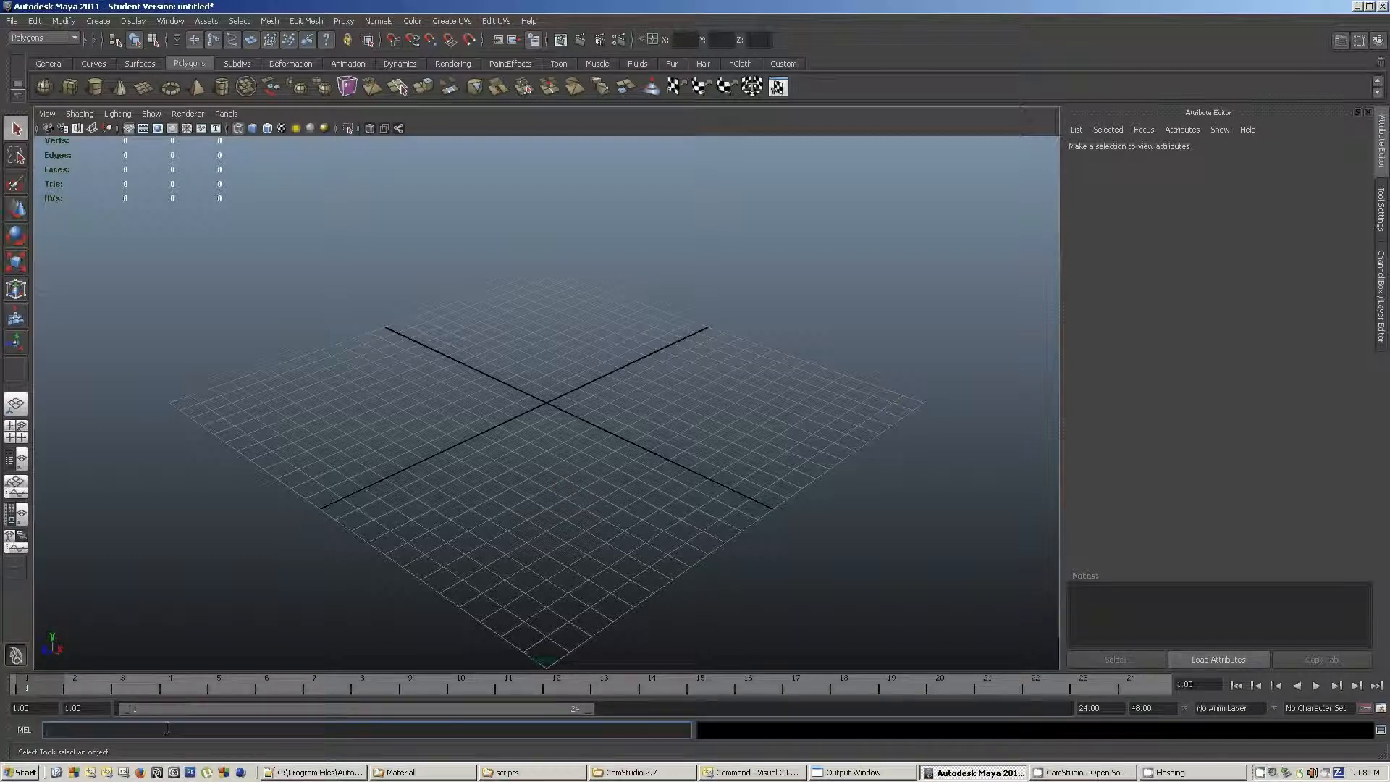
{"action": "mouse_move", "coordinate": [165, 729]}
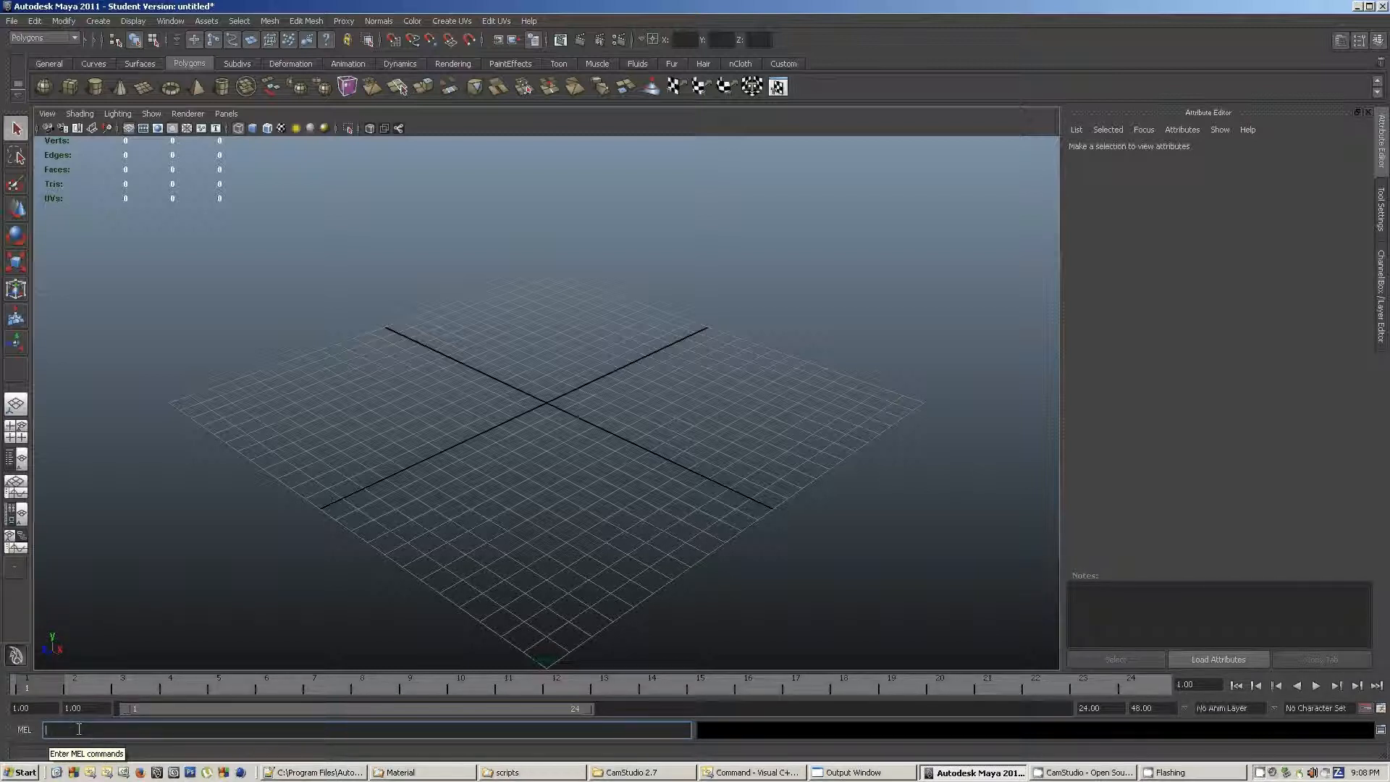
{"action": "type", "text": "sp"}
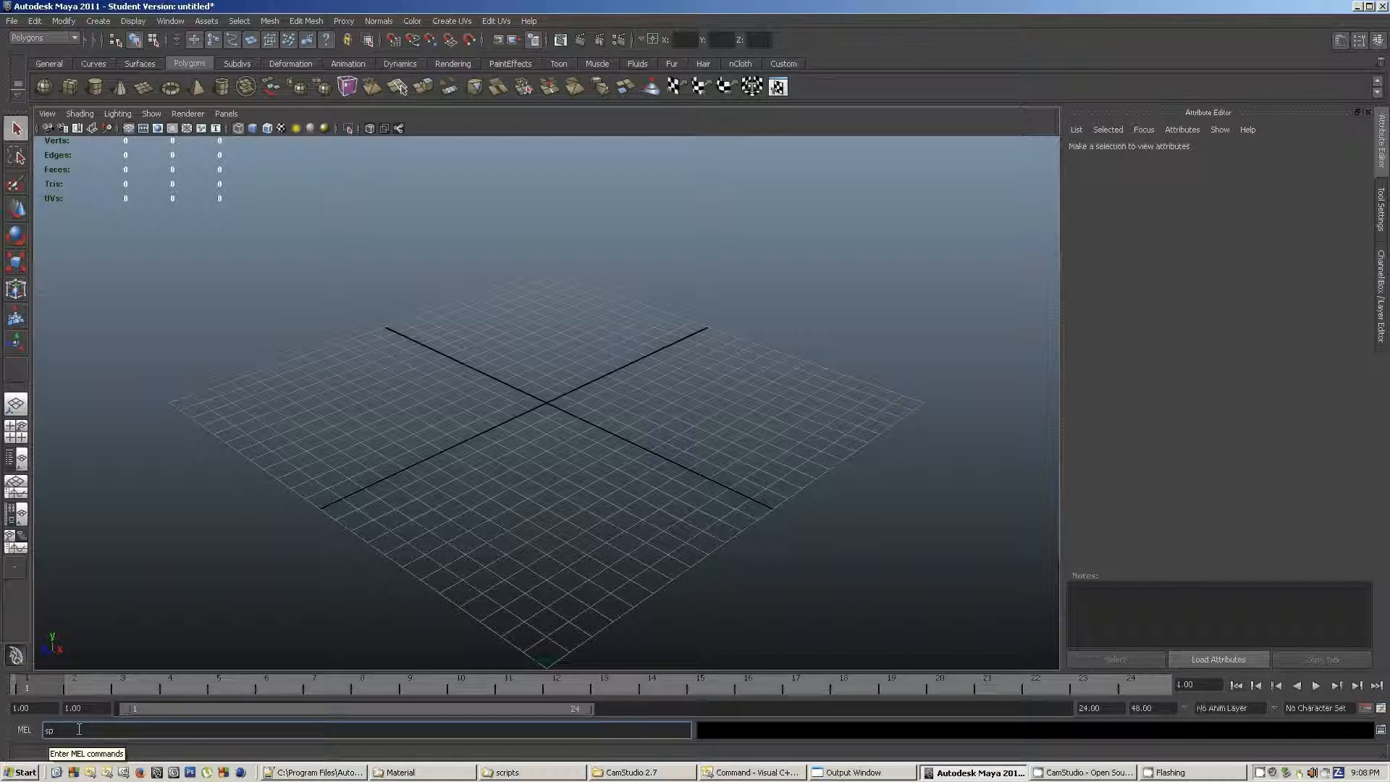
{"action": "key", "text": "Return"}
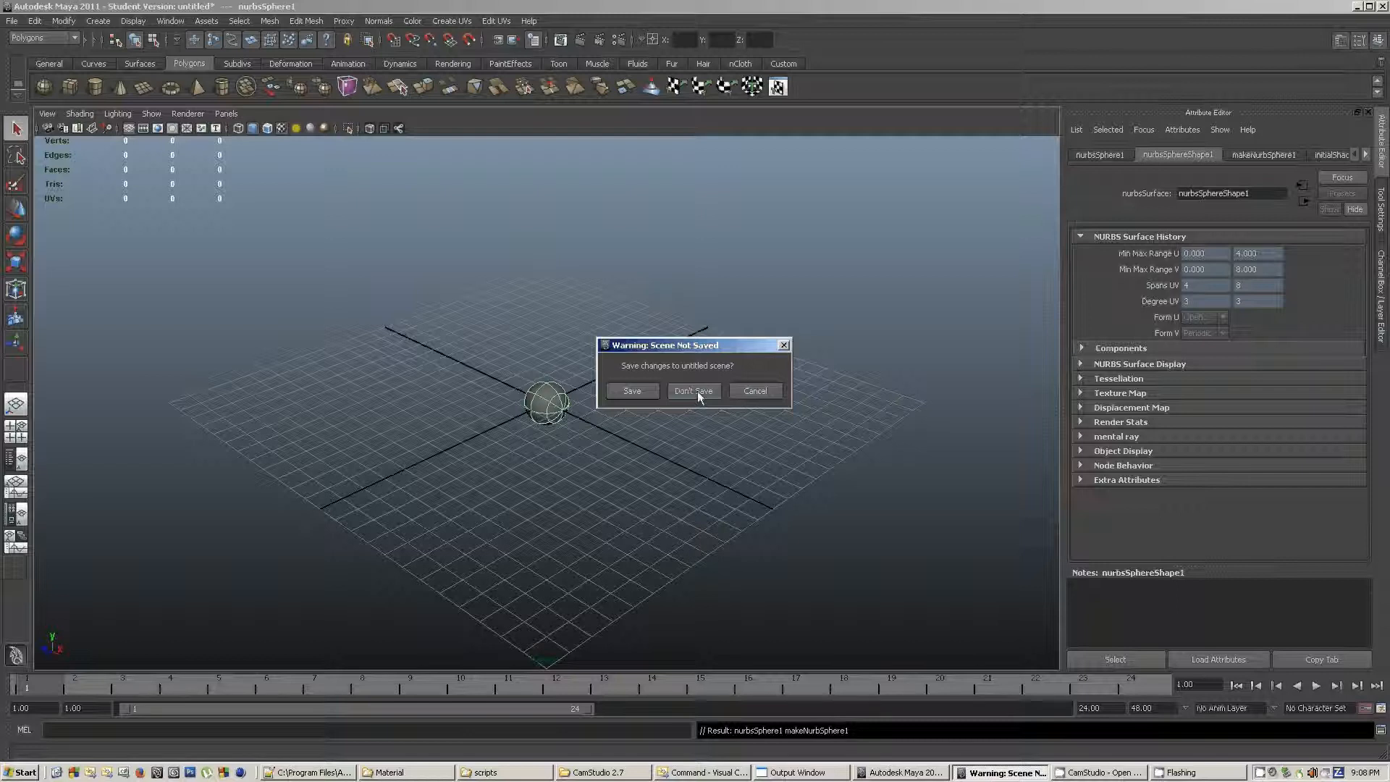
{"action": "left_click", "coordinate": [693, 390]}
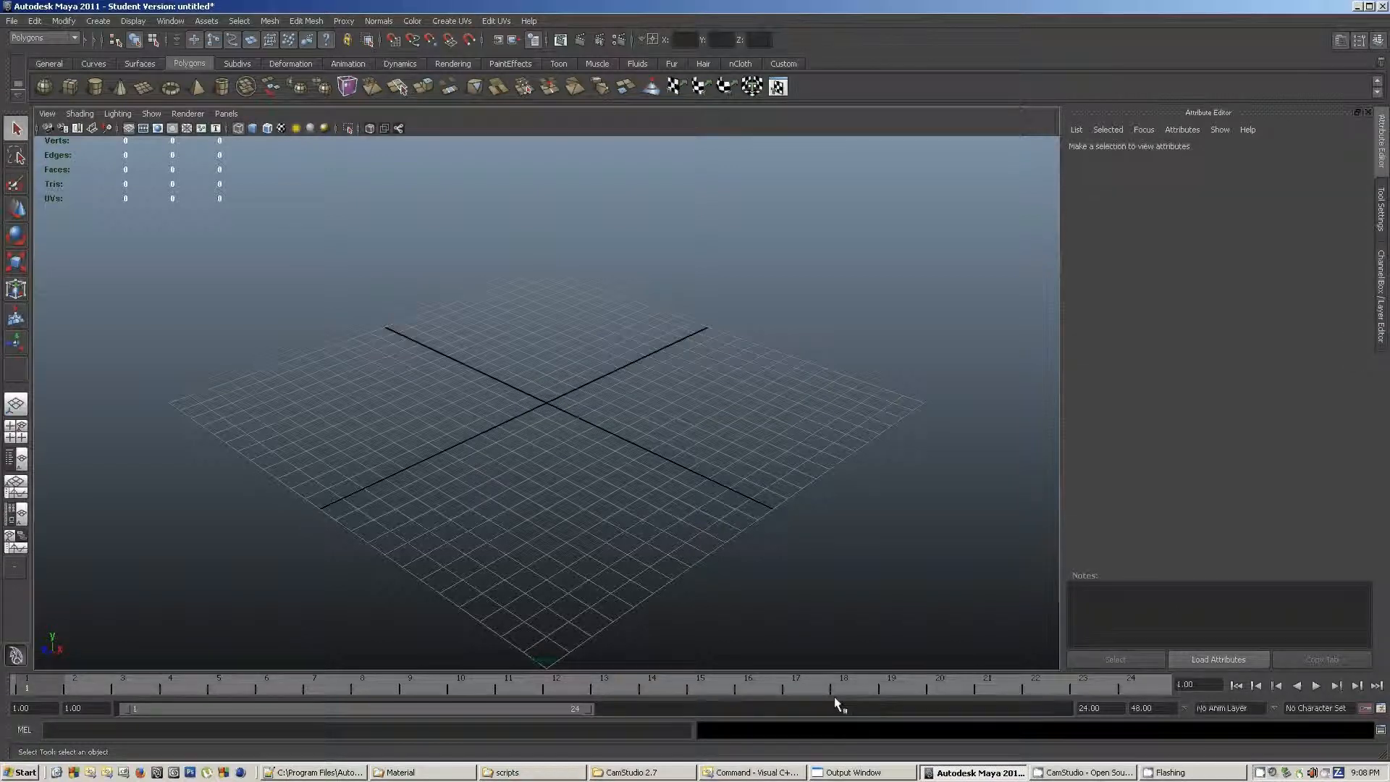
In main.cpp, highlight the dsCommand name and the line registering the command.
{"action": "left_click", "coordinate": [749, 772]}
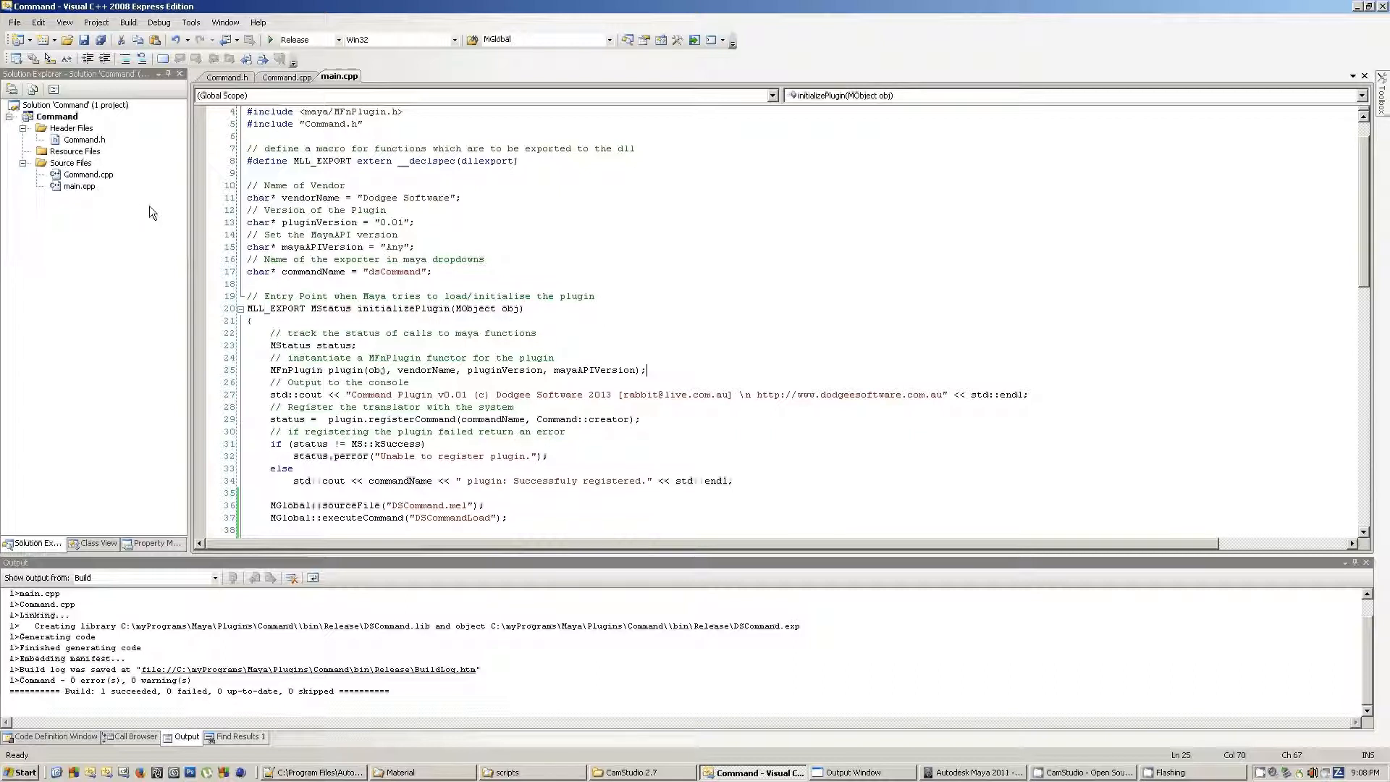
{"action": "mouse_move", "coordinate": [325, 244]}
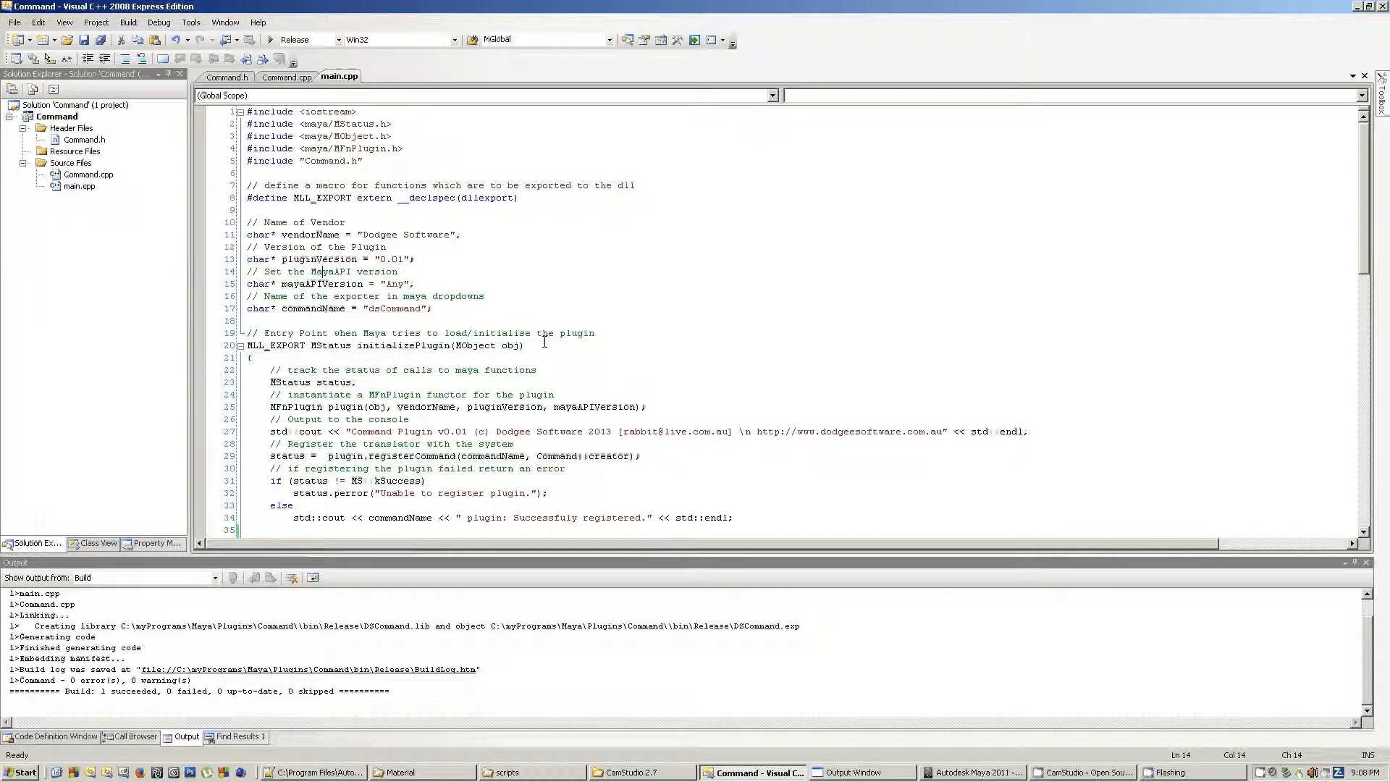
{"action": "double_click", "coordinate": [394, 308]}
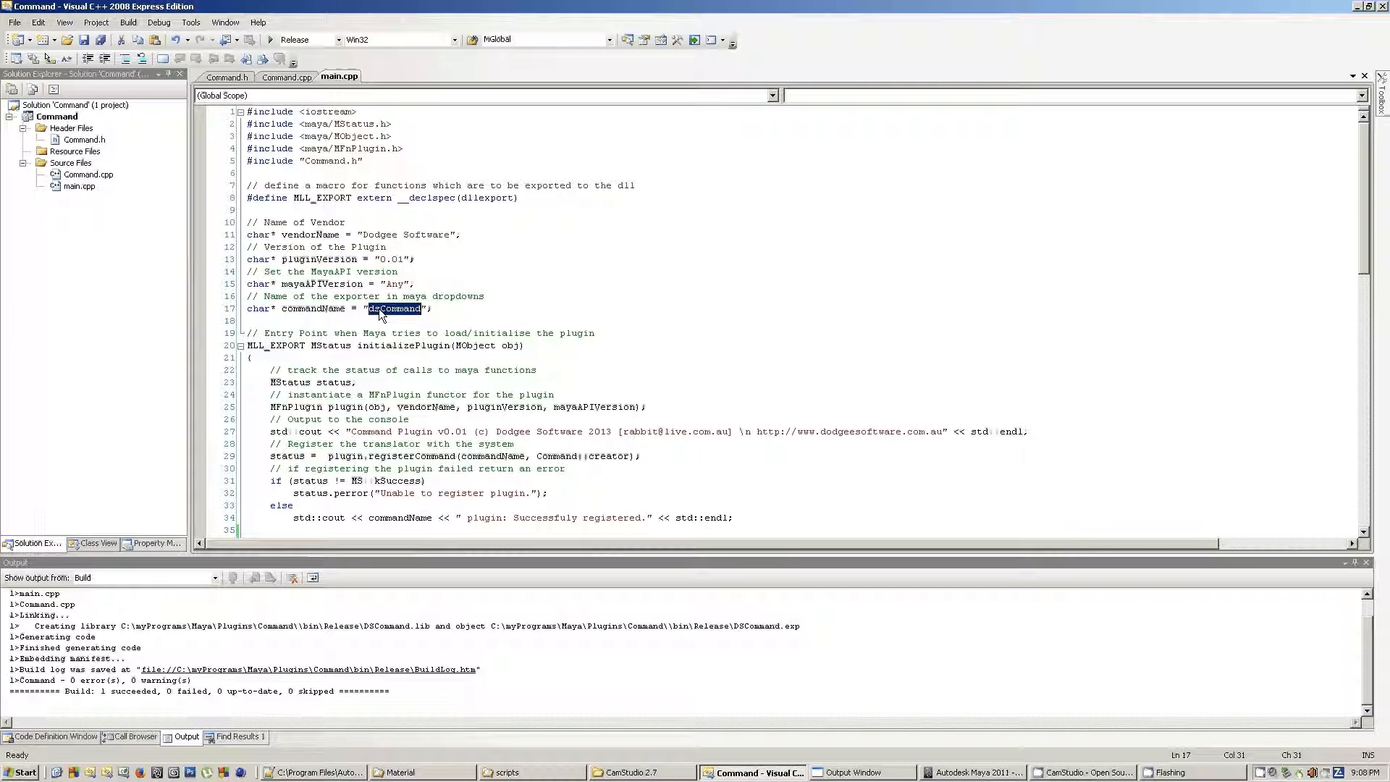
{"action": "scroll", "scroll_direction": "down", "scroll_amount": 3}
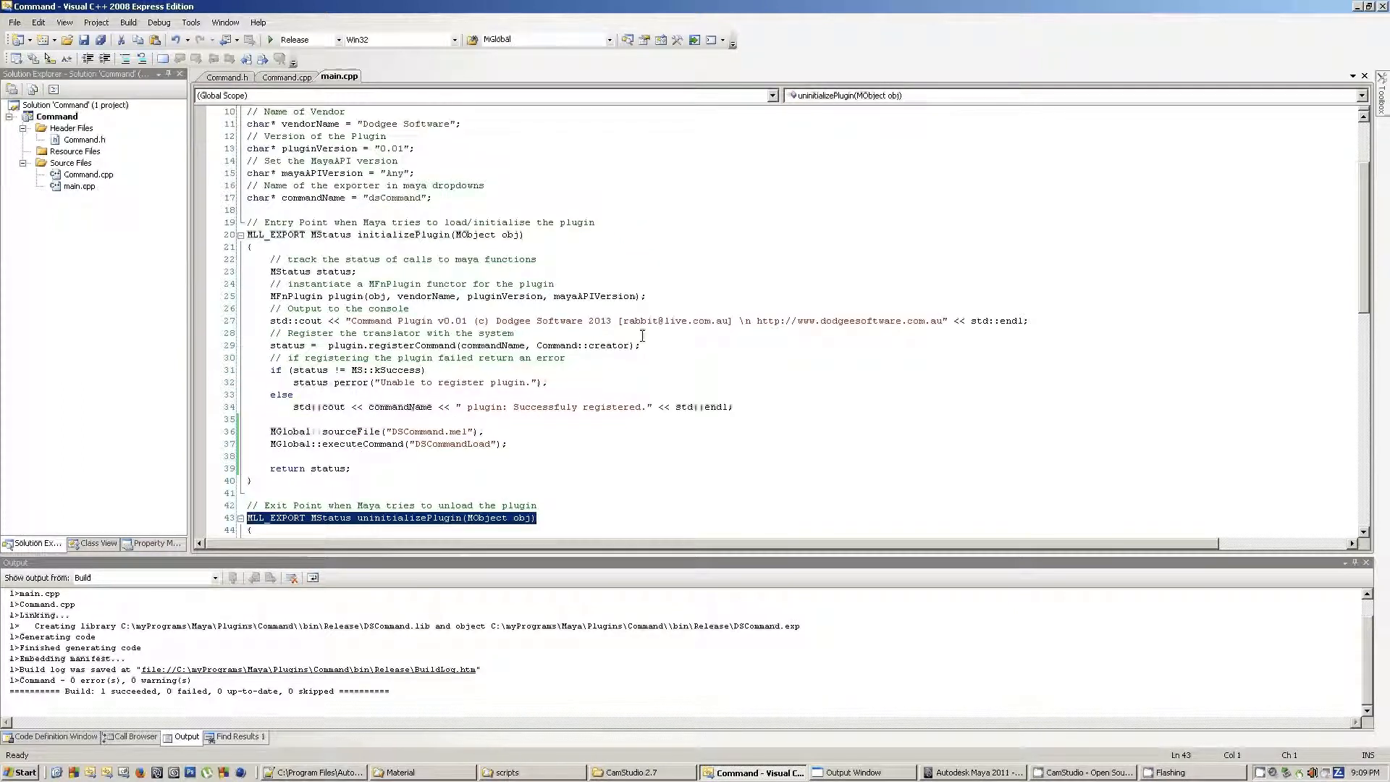
{"action": "left_click", "coordinate": [454, 344]}
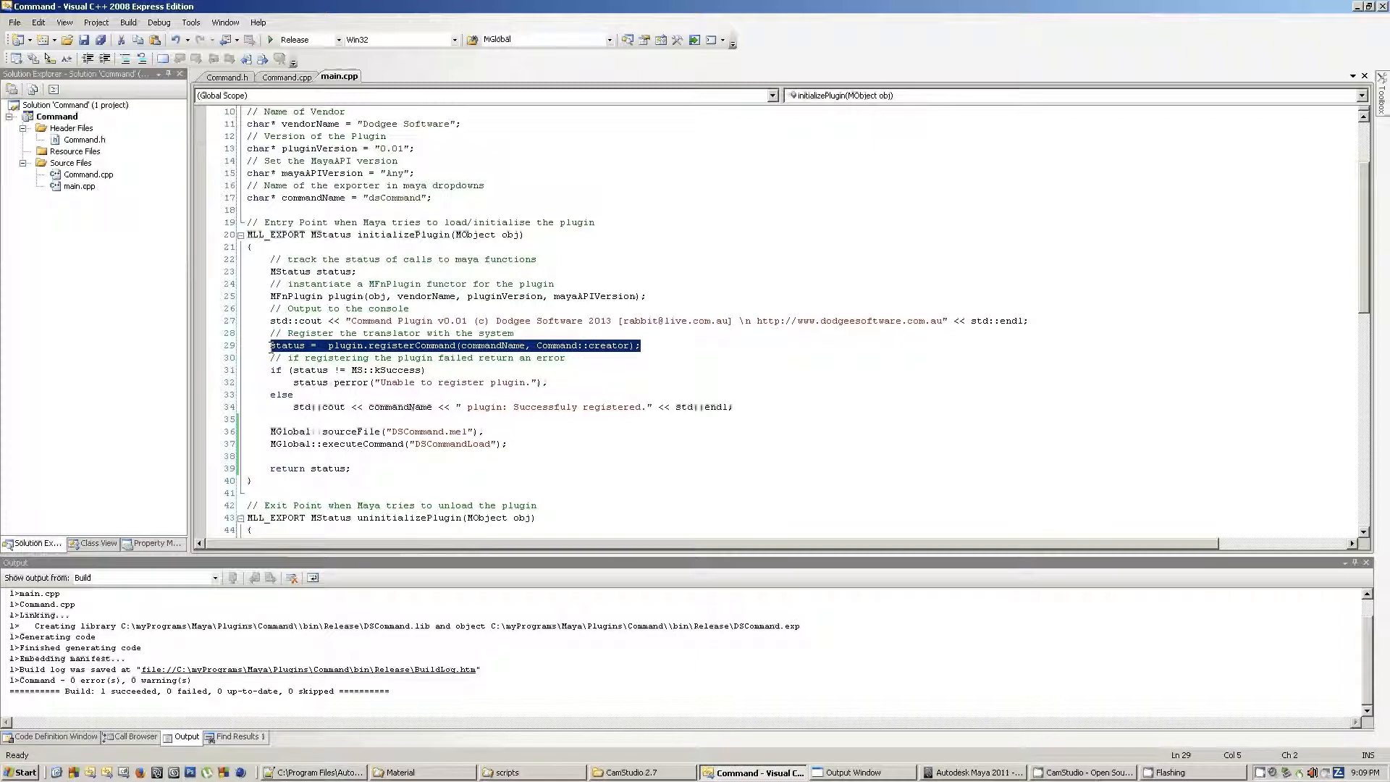
{"action": "mouse_move", "coordinate": [460, 351]}
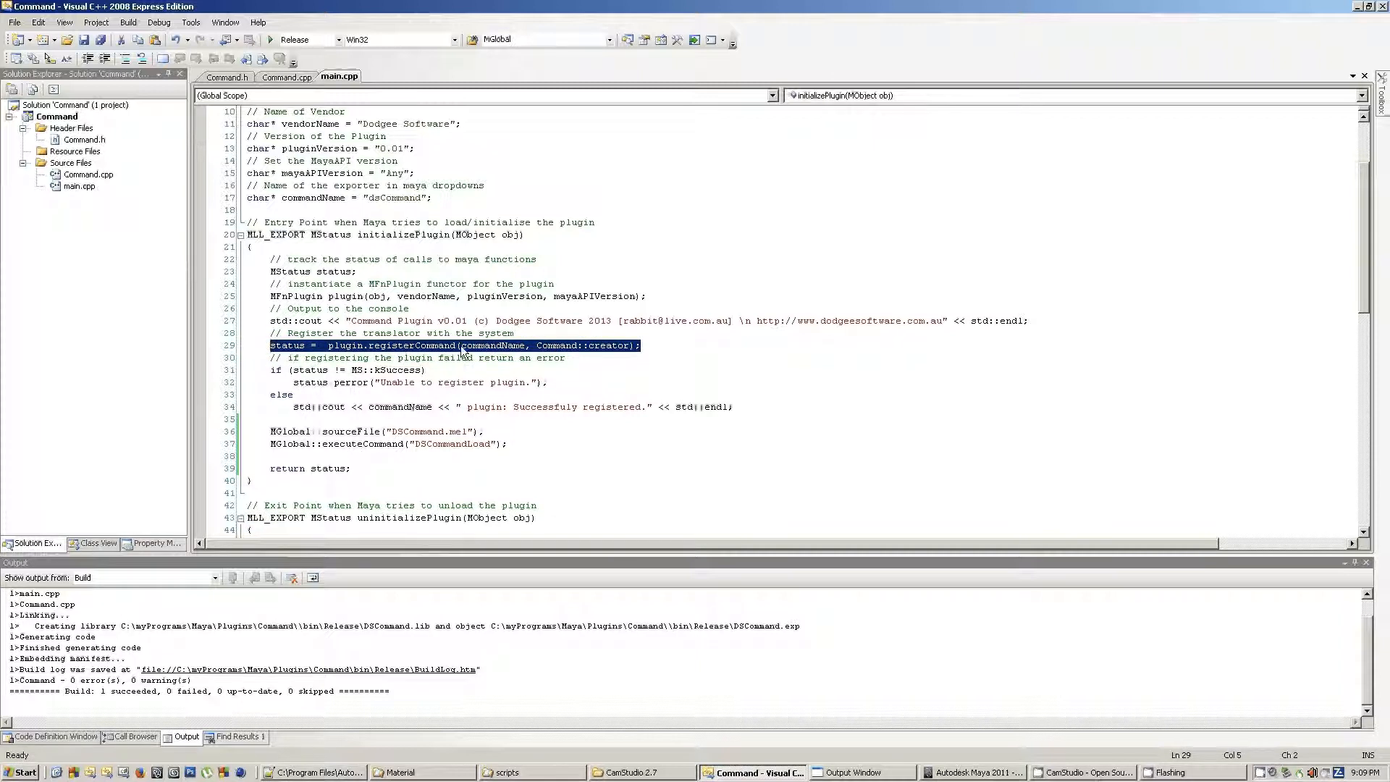
{"action": "mouse_move", "coordinate": [583, 355]}
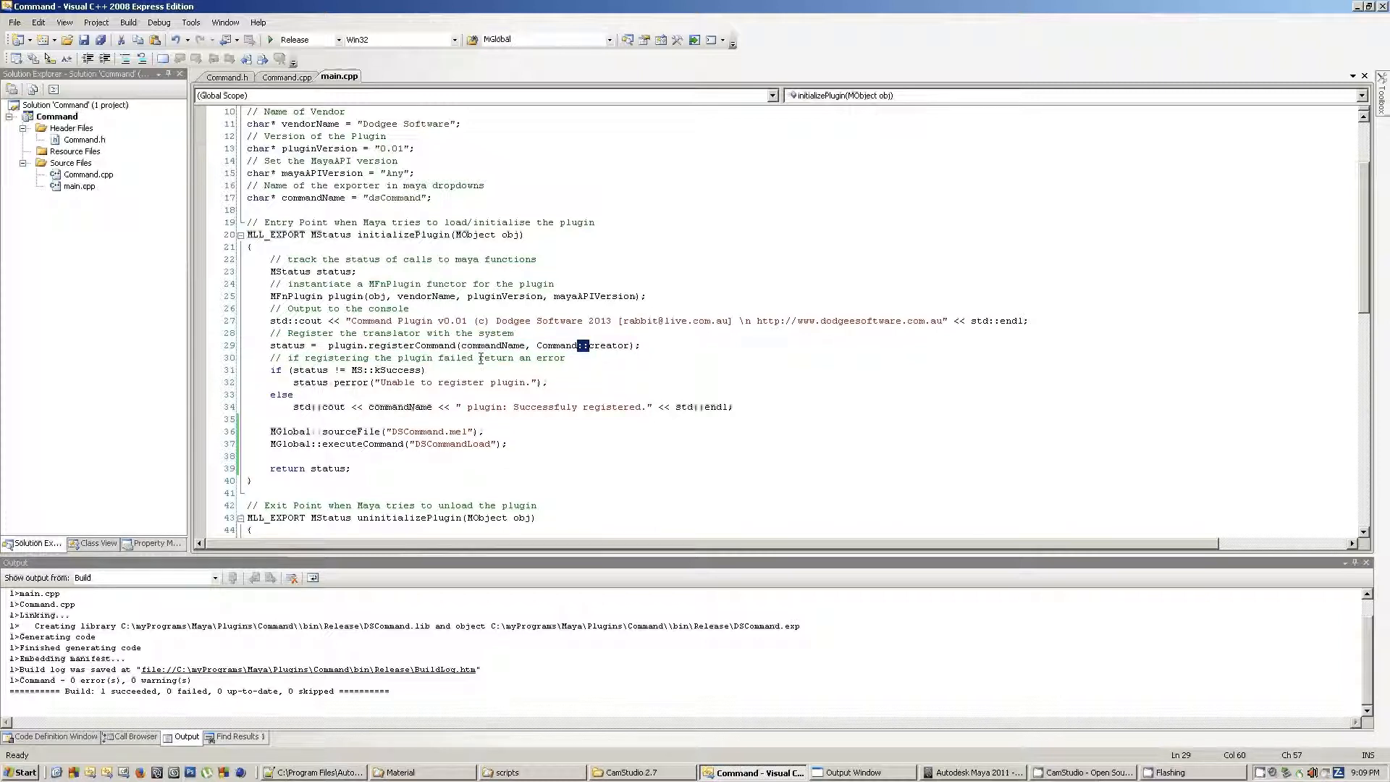
Scroll down and highlight the uninitializePlugin function name.
{"action": "scroll", "scroll_direction": "down", "scroll_amount": 3}
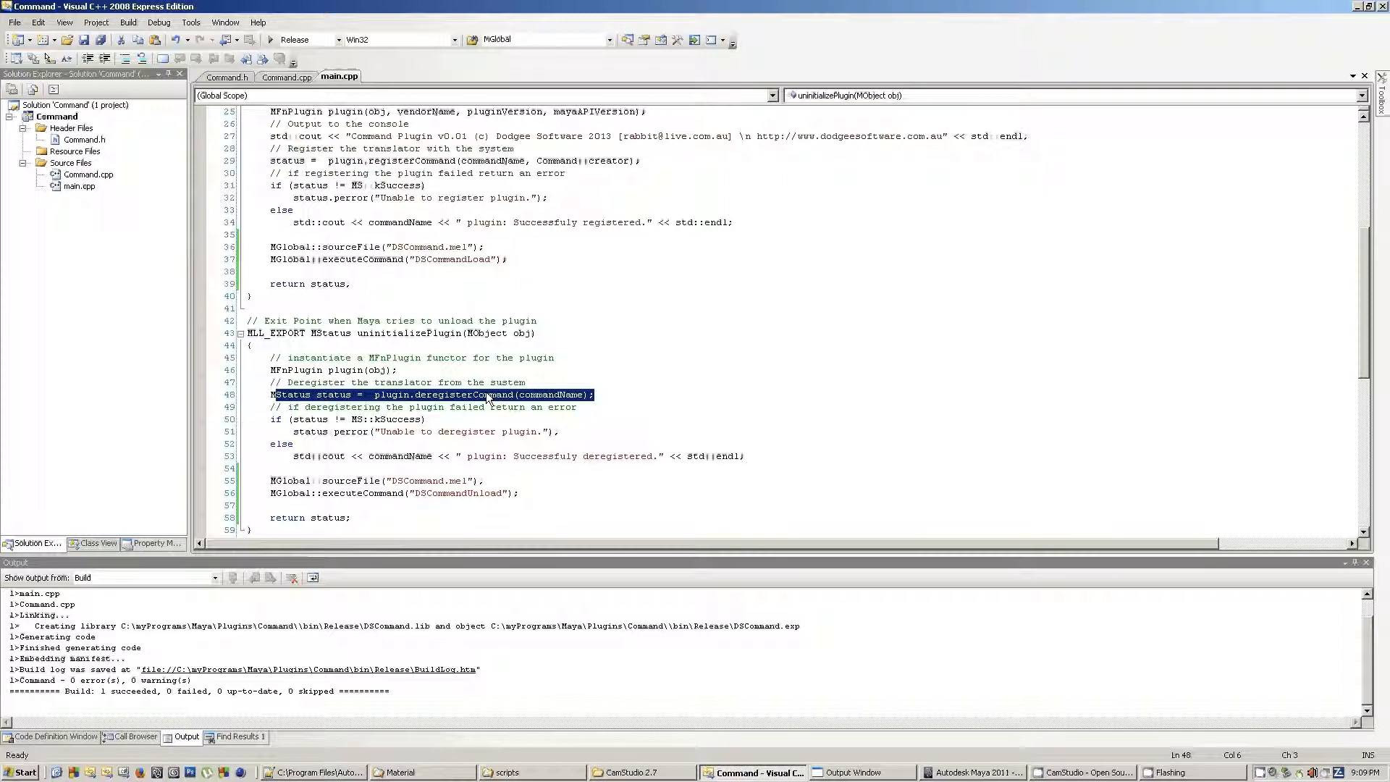
{"action": "double_click", "coordinate": [409, 333]}
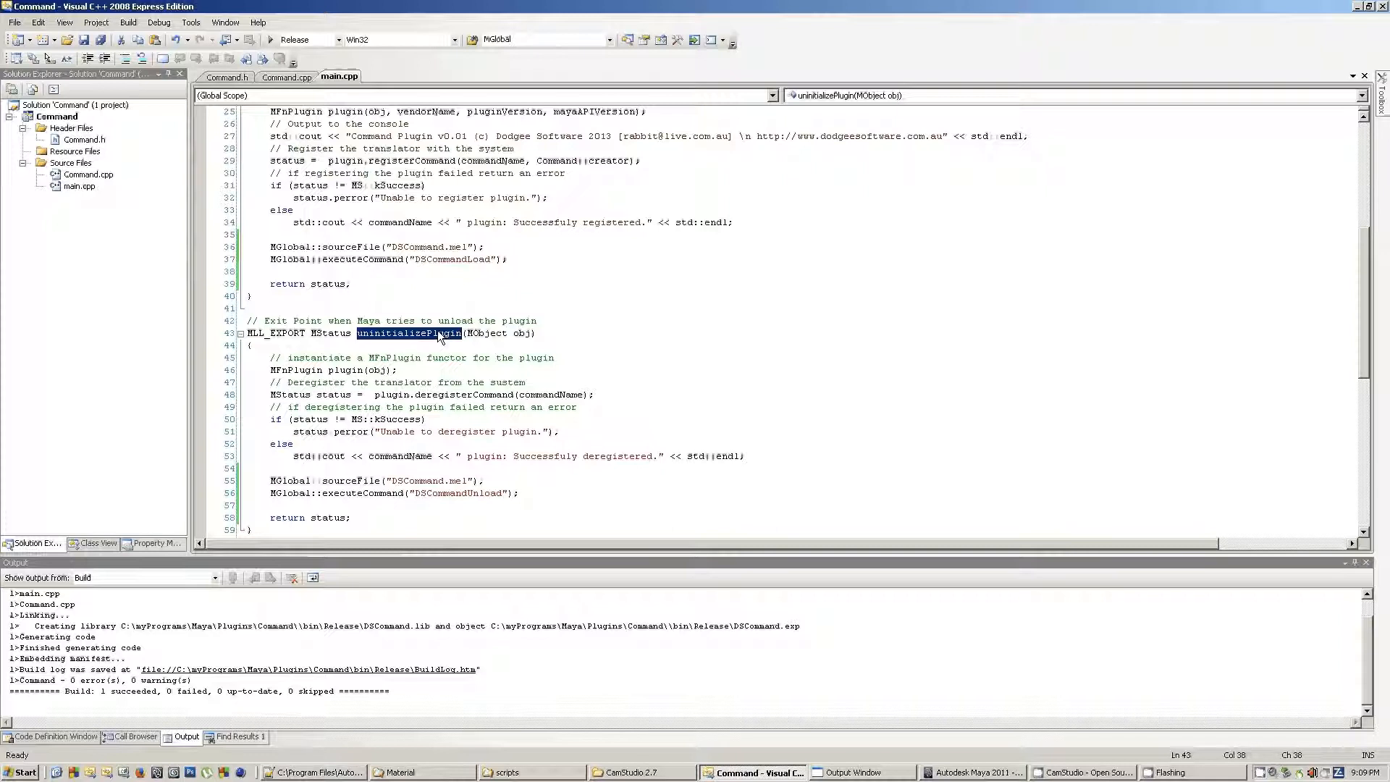
{"action": "scroll", "scroll_direction": "up", "scroll_amount": 3}
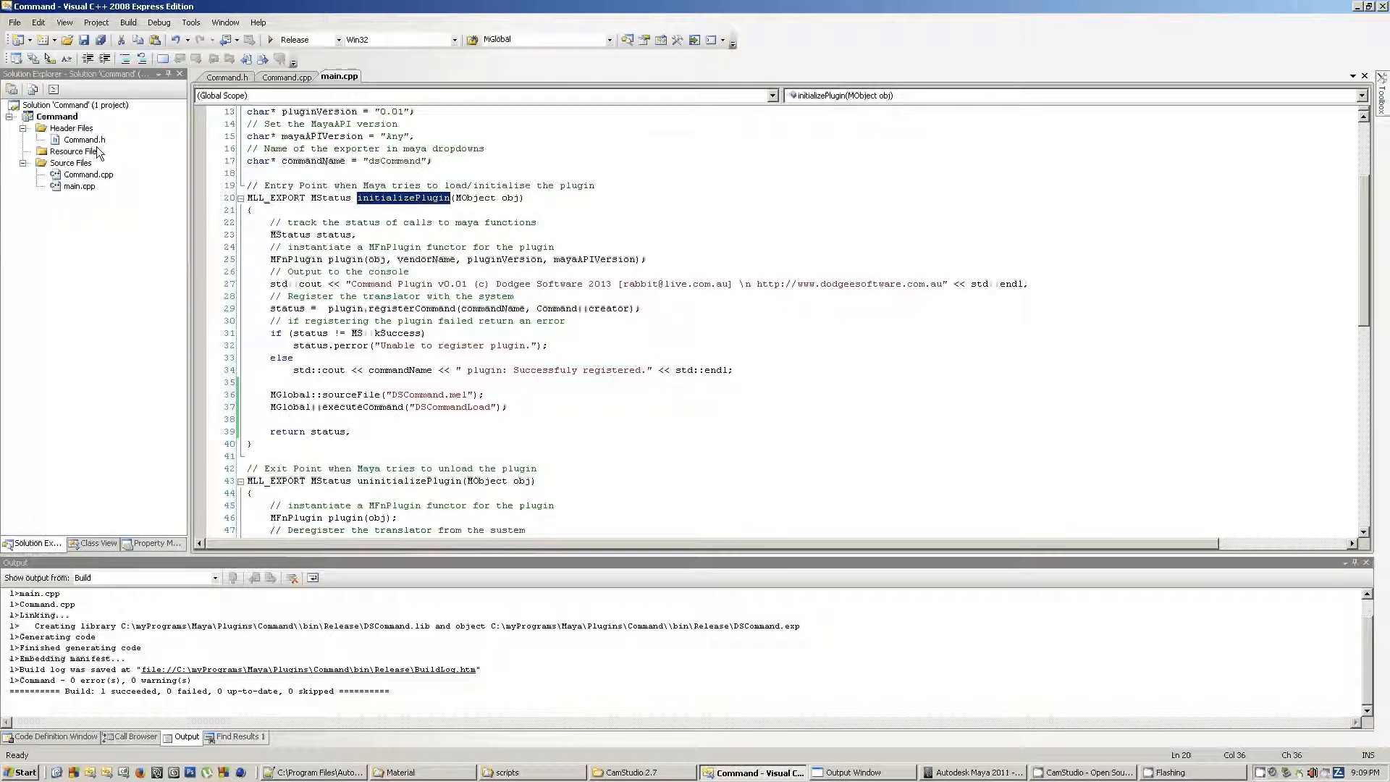
Open Command.h and highlight the doIt and creator declarations.
{"action": "left_click", "coordinate": [226, 78]}
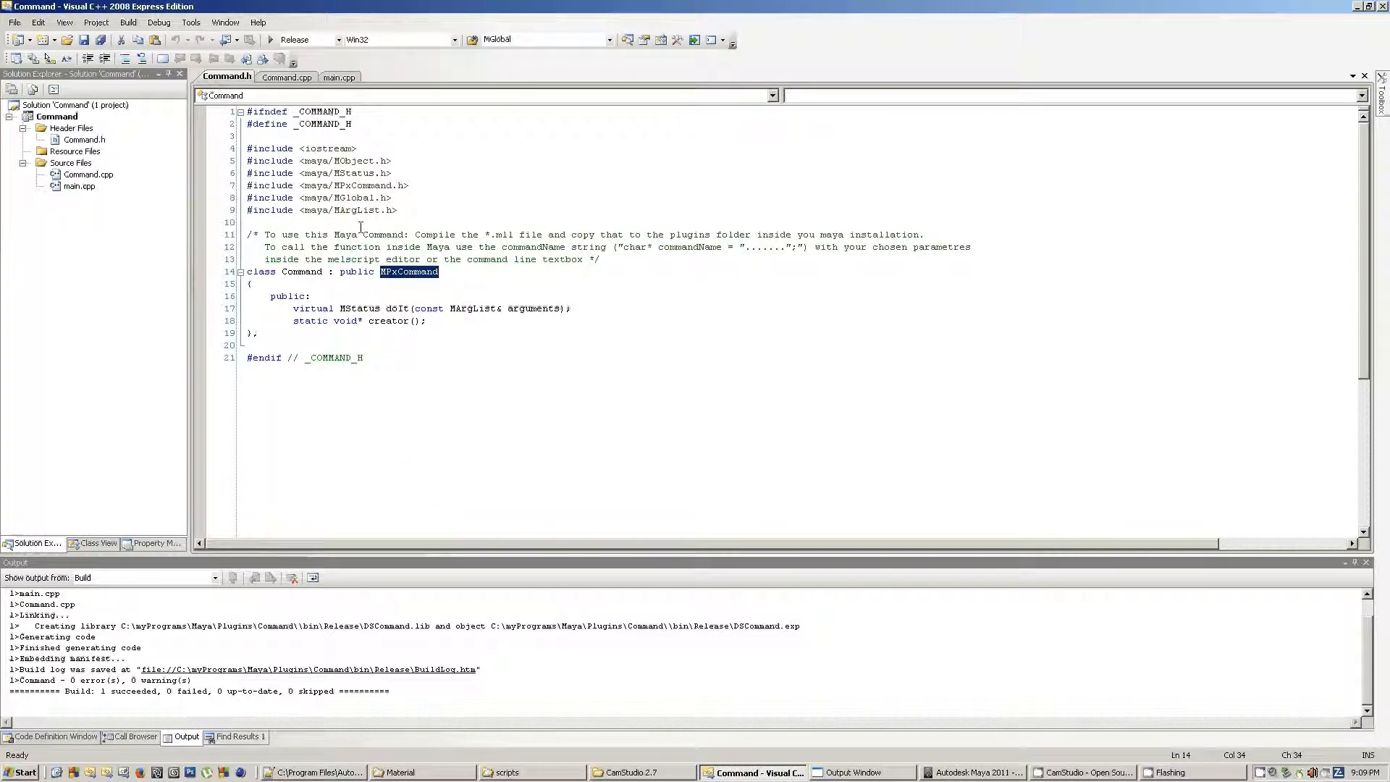
{"action": "left_click", "coordinate": [350, 271]}
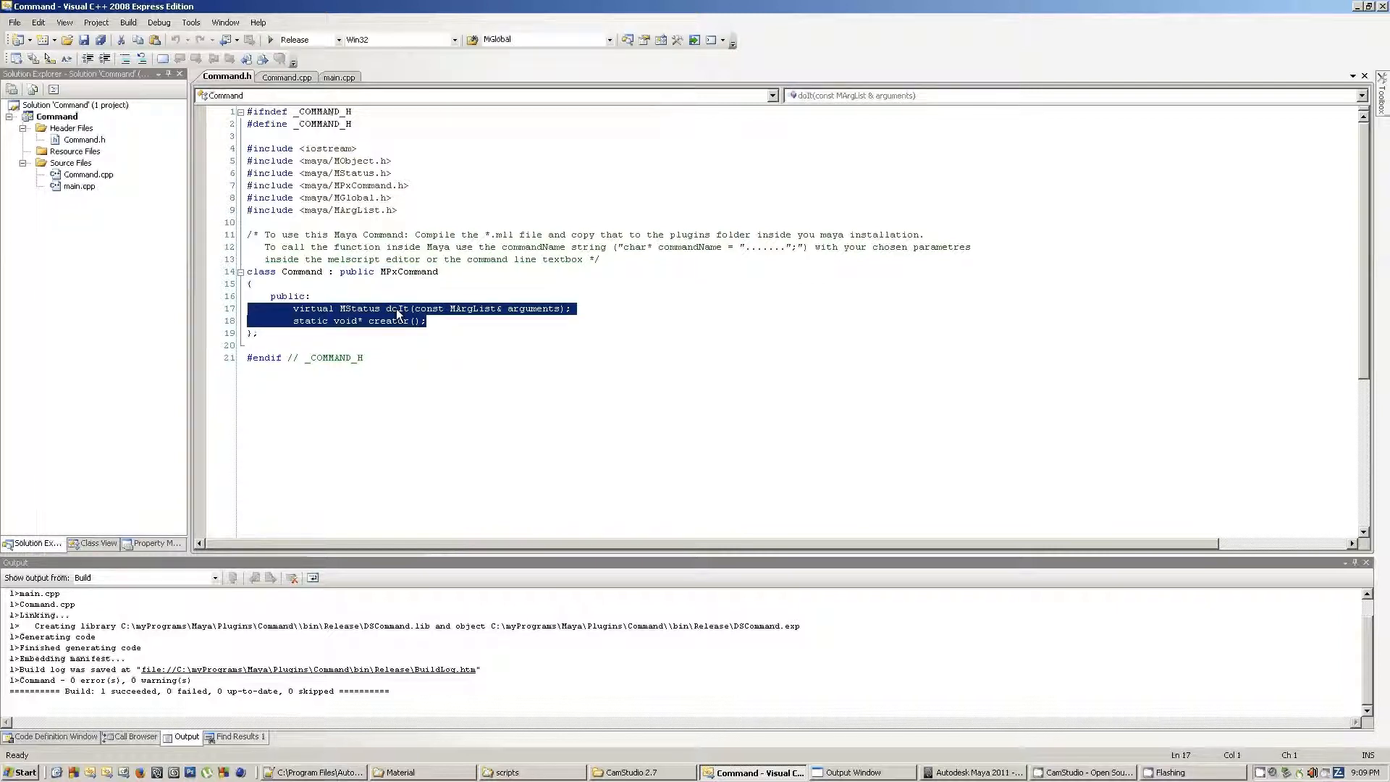
{"action": "left_click", "coordinate": [428, 321]}
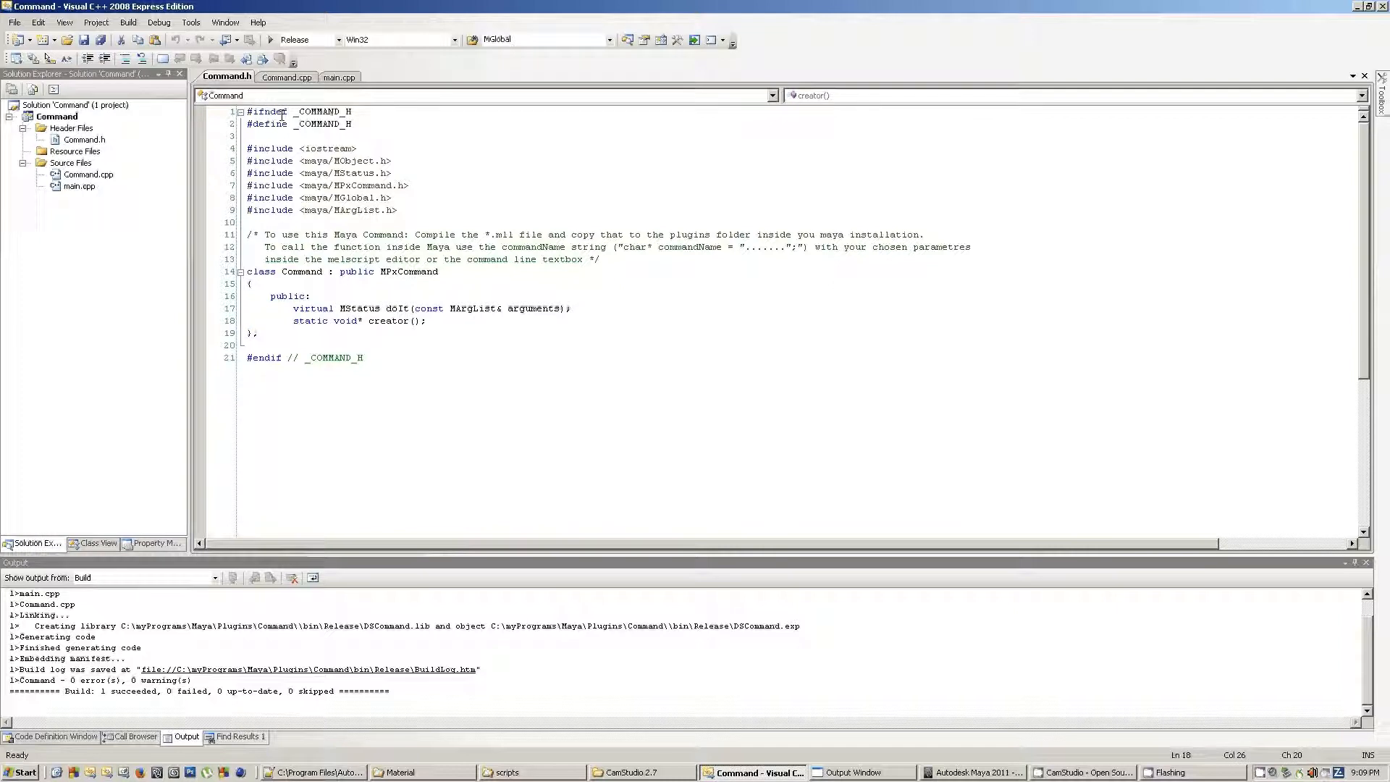
In Command.cpp, highlight the Command class name in creator, comparing with Command.h.
{"action": "left_click", "coordinate": [286, 78]}
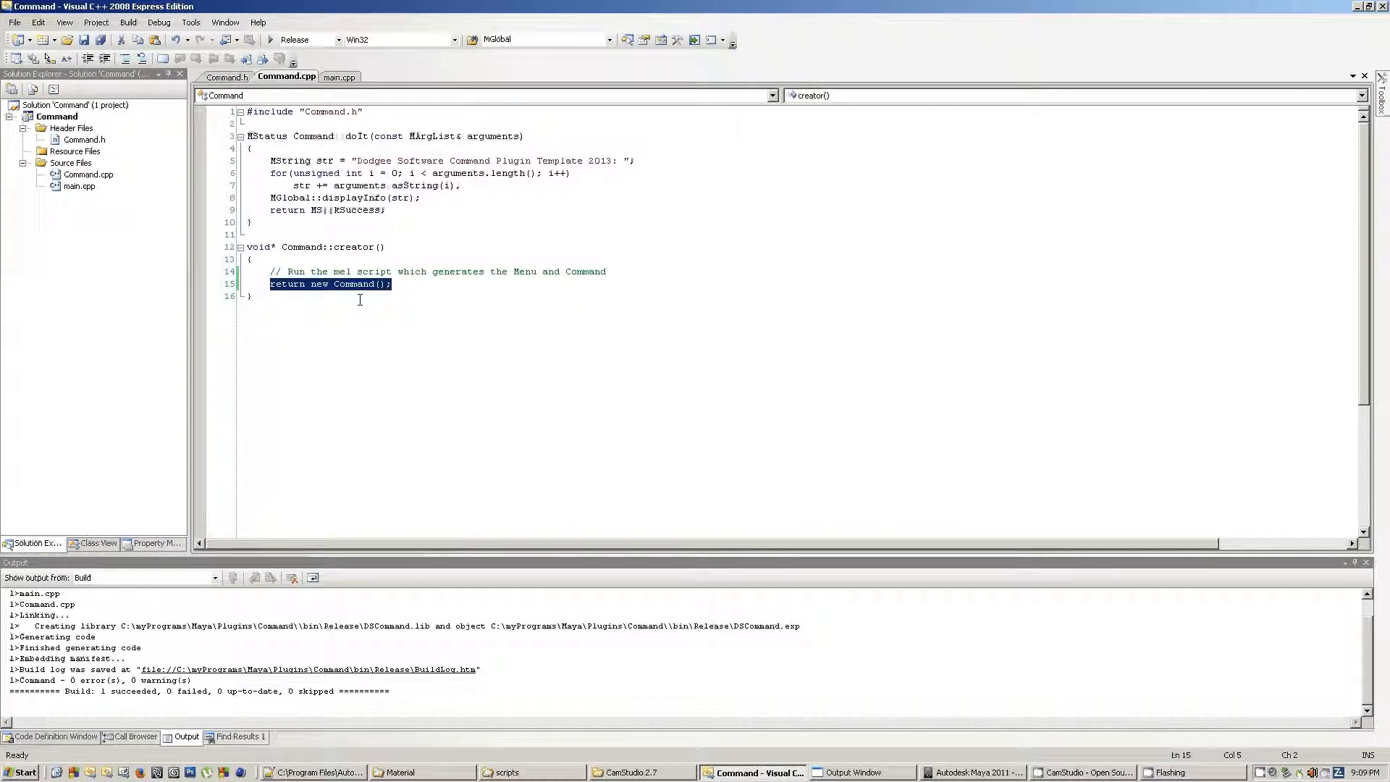
{"action": "double_click", "coordinate": [353, 284]}
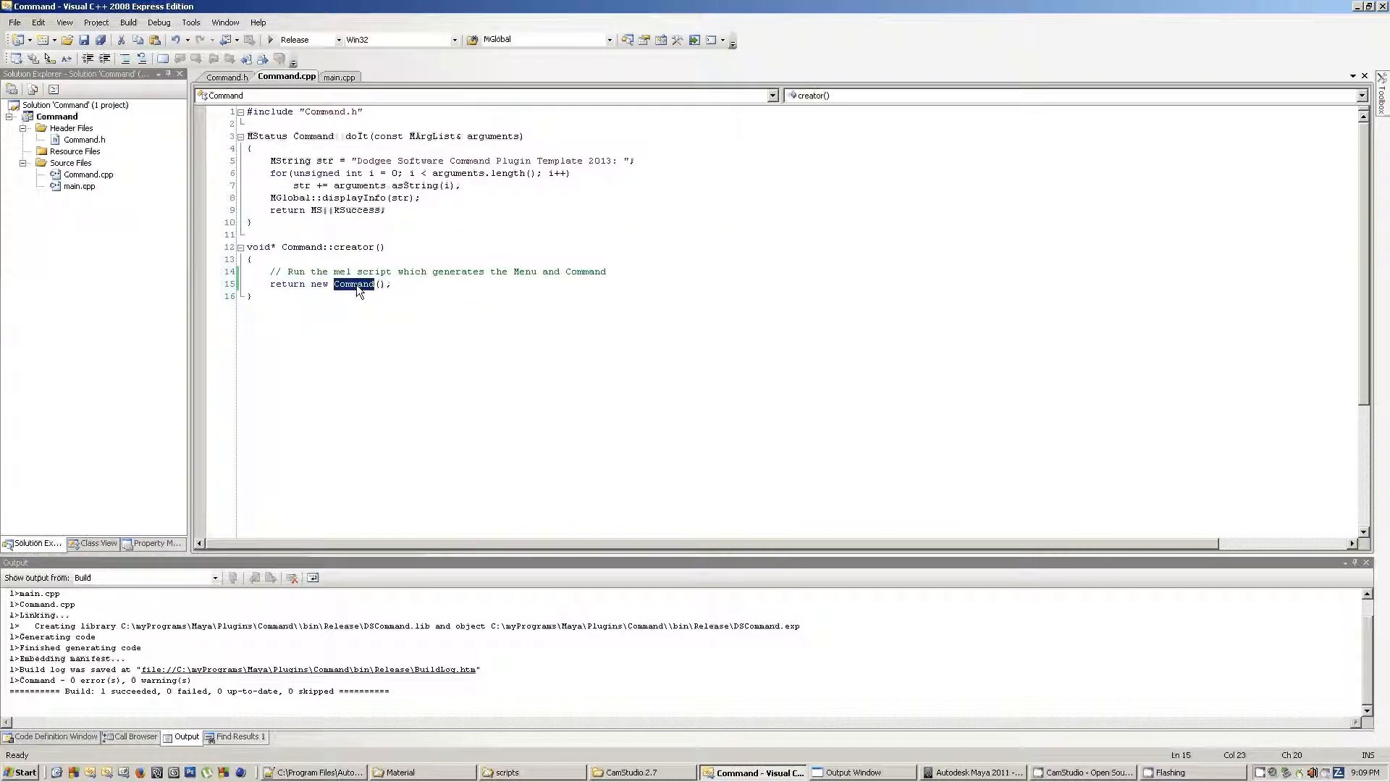
{"action": "left_click", "coordinate": [226, 77]}
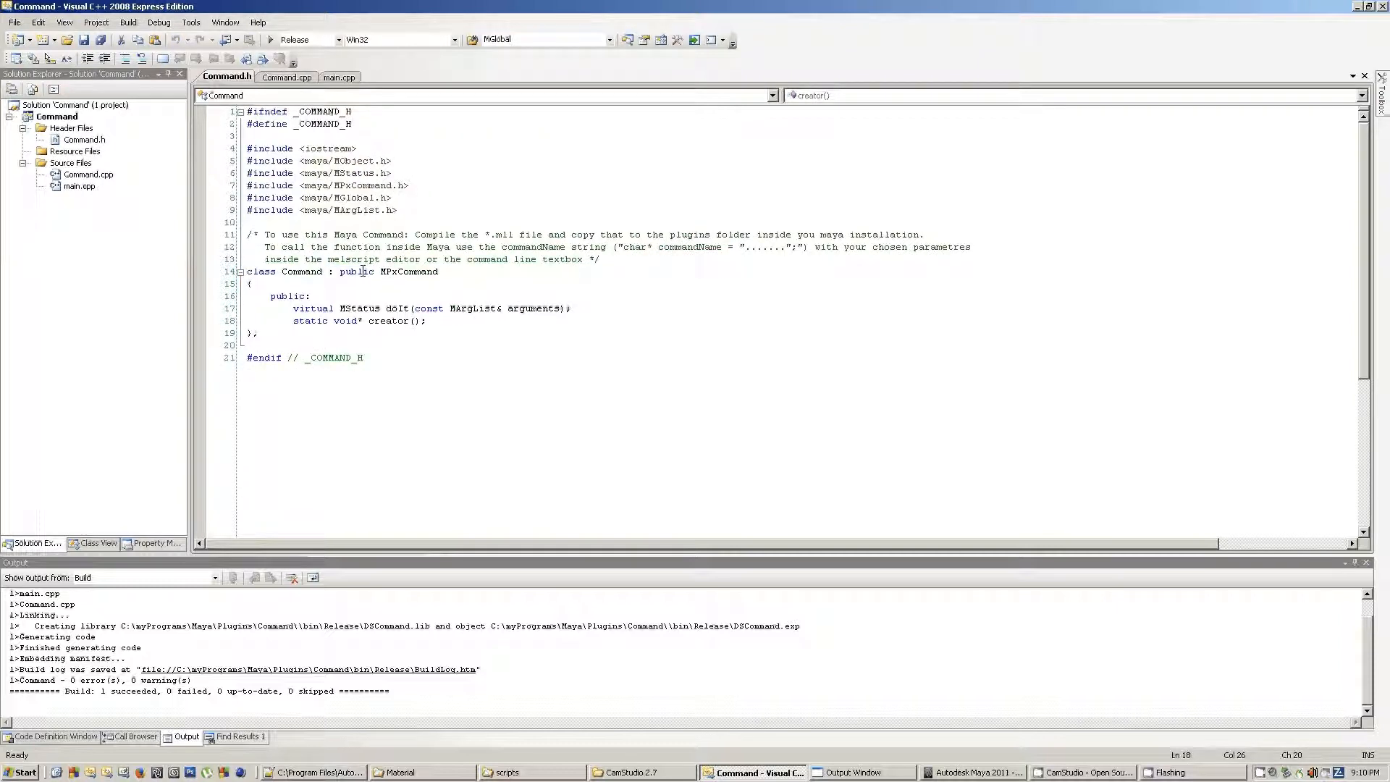
{"action": "left_click", "coordinate": [287, 78]}
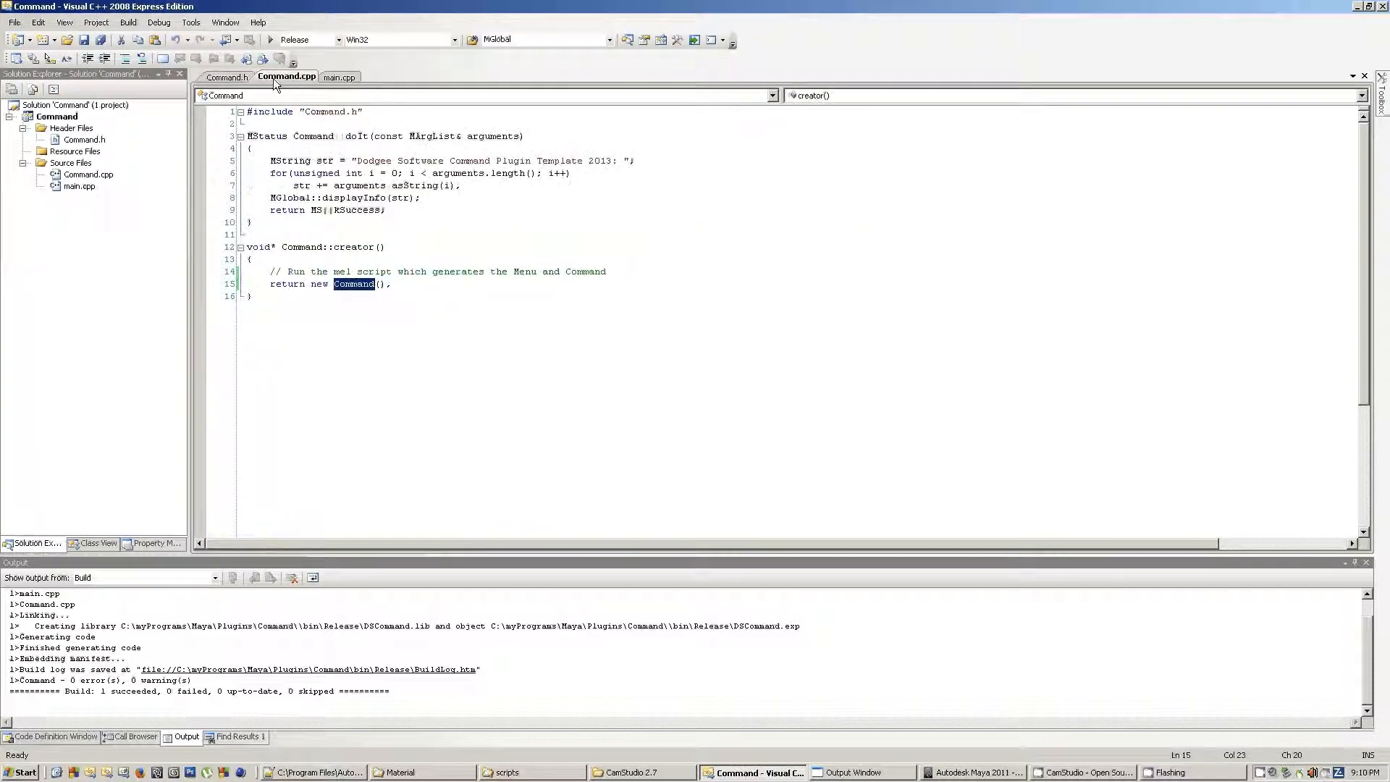
{"action": "left_click", "coordinate": [351, 197]}
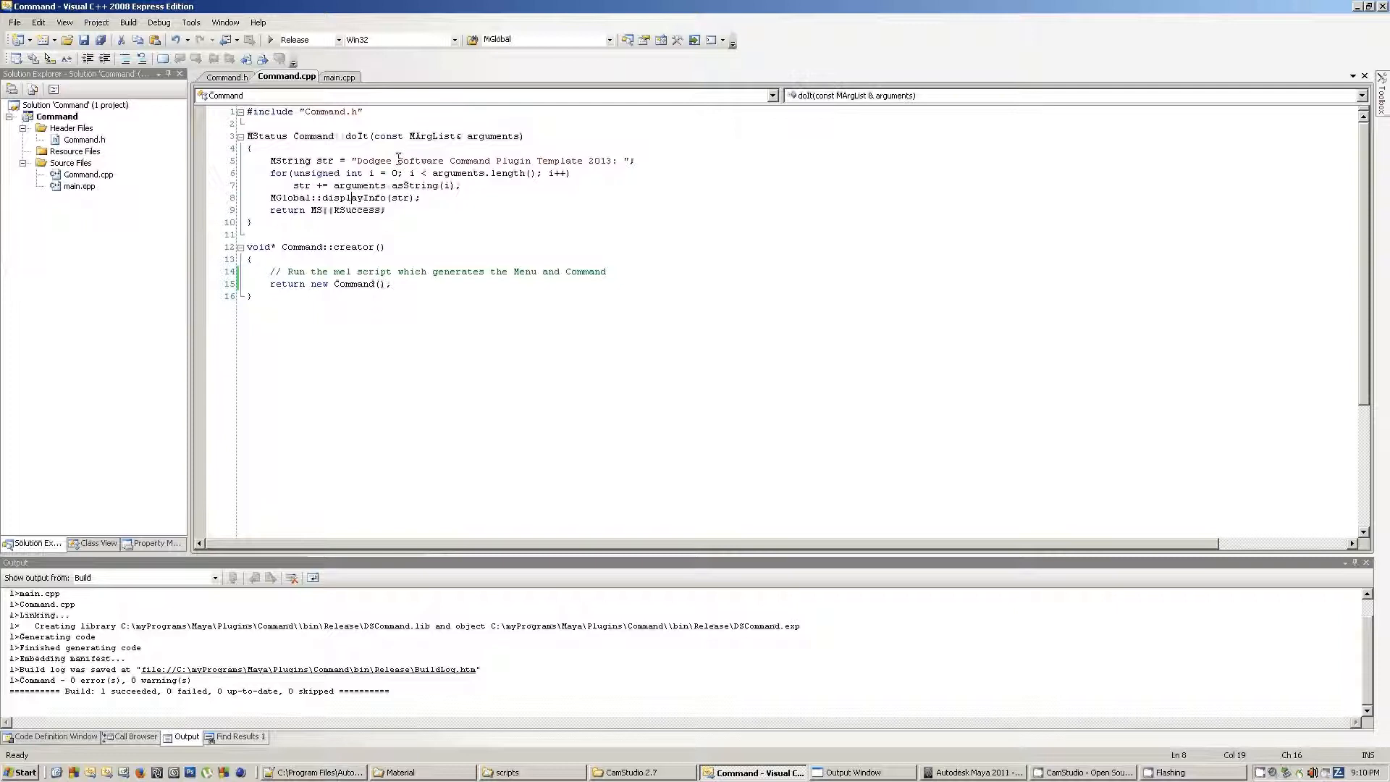
{"action": "mouse_move", "coordinate": [332, 217]}
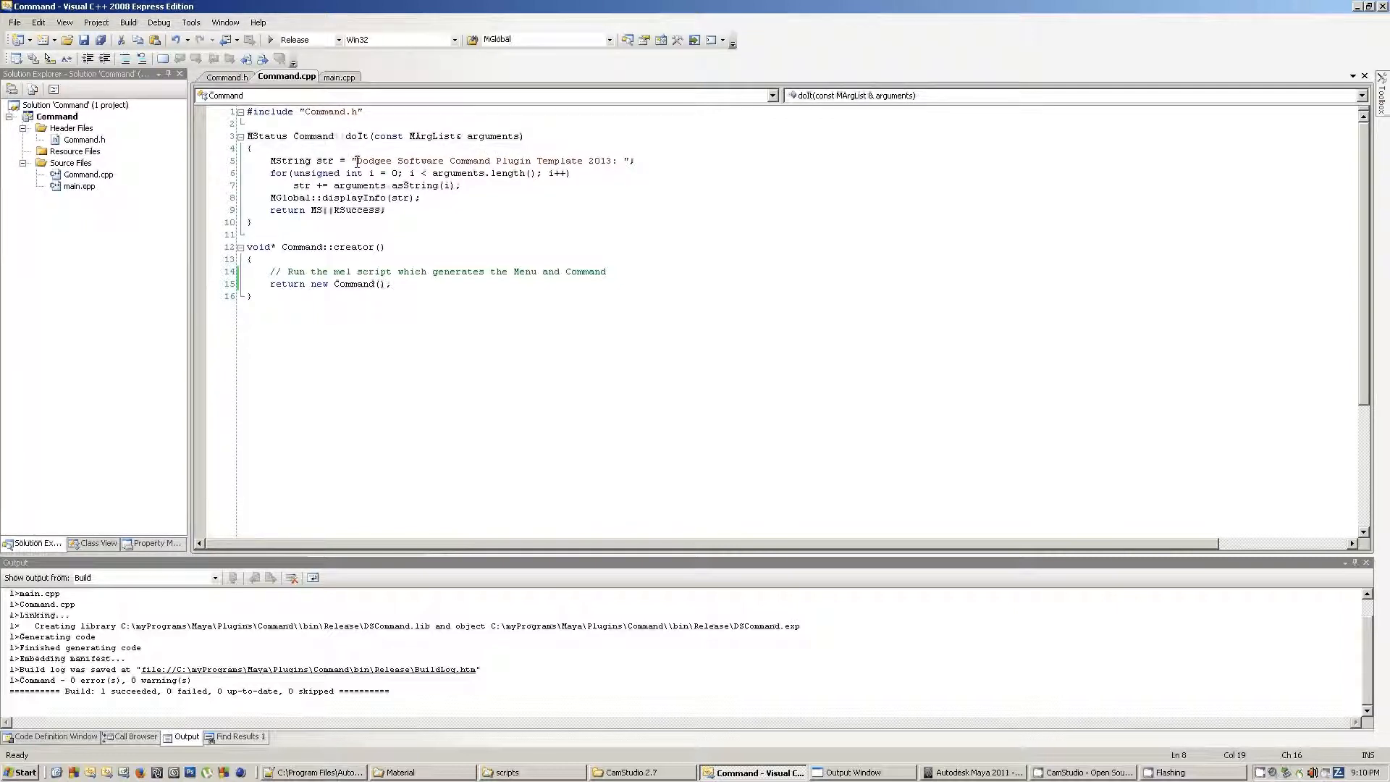
Highlight the template message string, MGlobal and displayInfo, then switch to Maya.
{"action": "left_click_drag", "start_coordinate": [355, 160], "coordinate": [617, 161]}
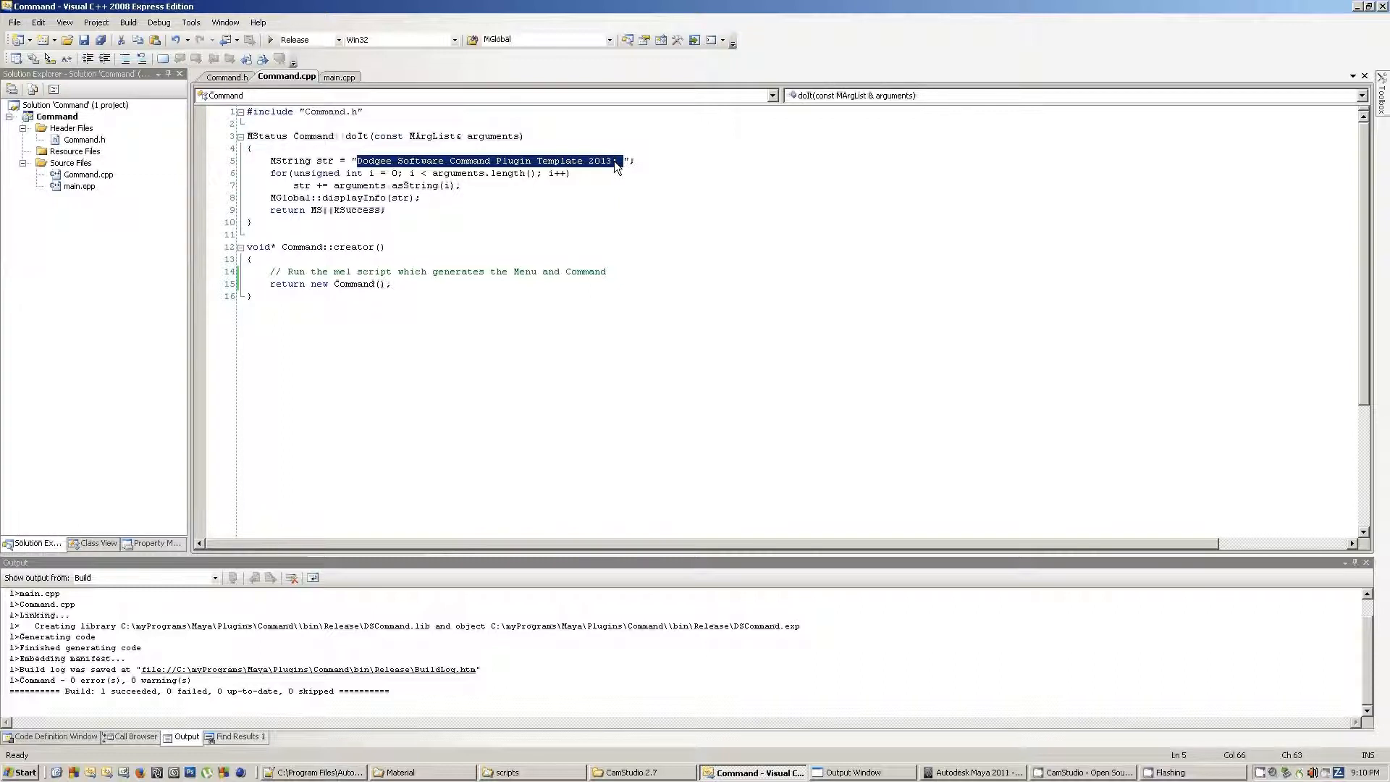
{"action": "mouse_move", "coordinate": [572, 173]}
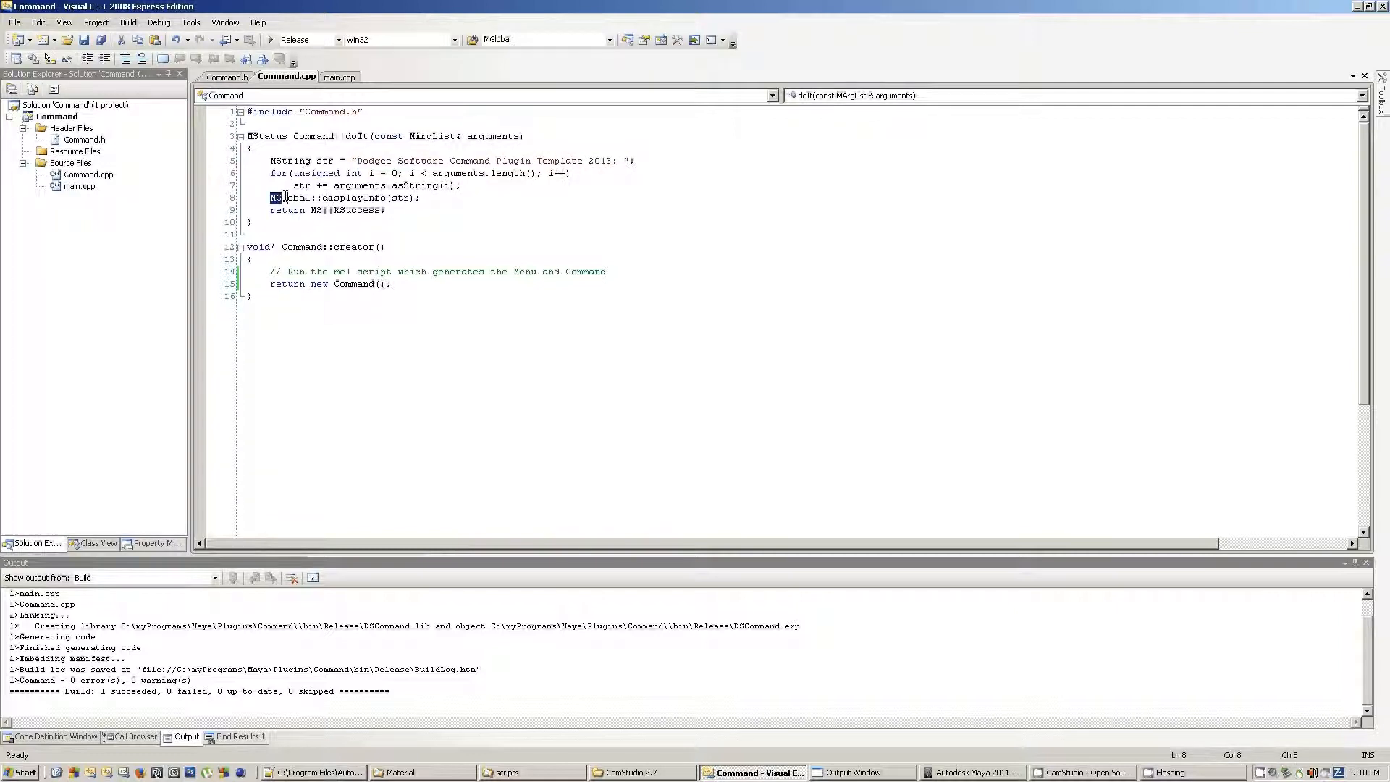
{"action": "double_click", "coordinate": [288, 197]}
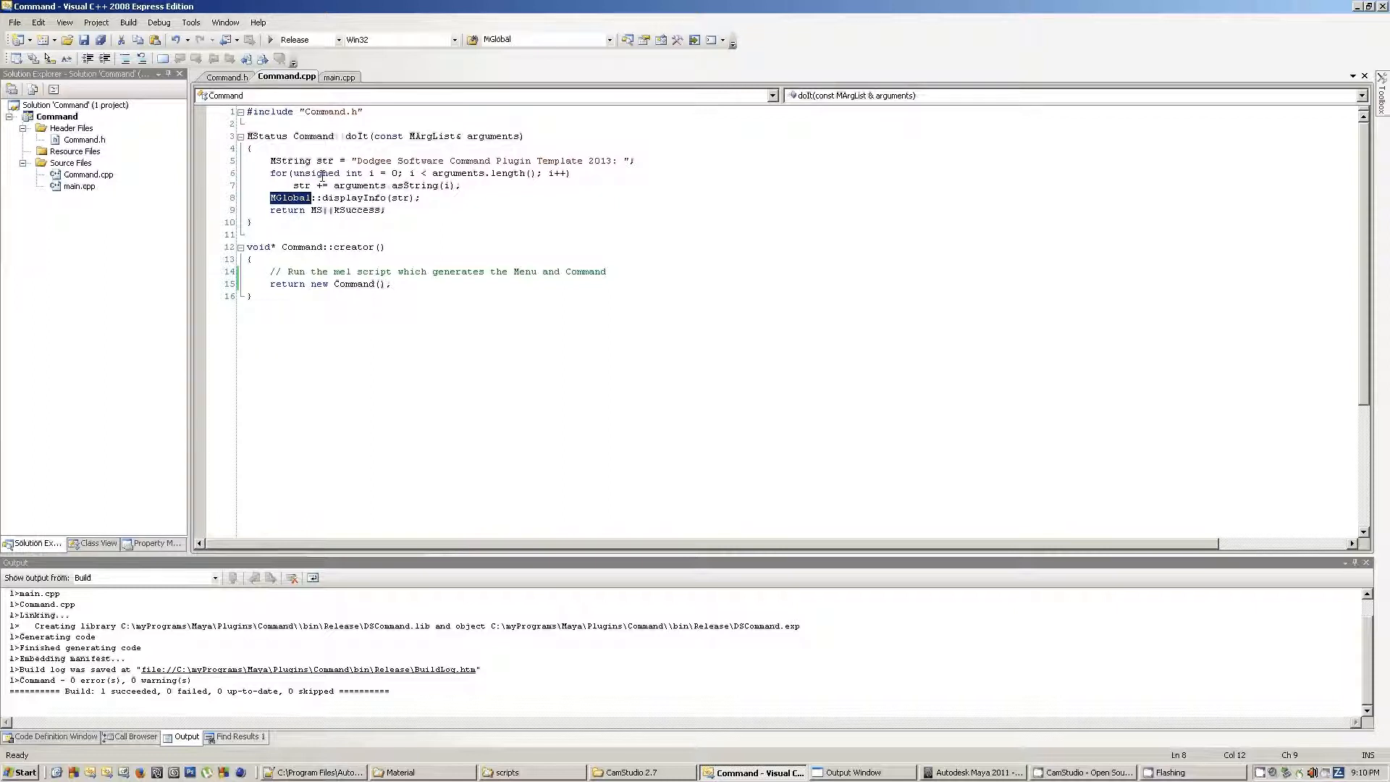
{"action": "double_click", "coordinate": [354, 198]}
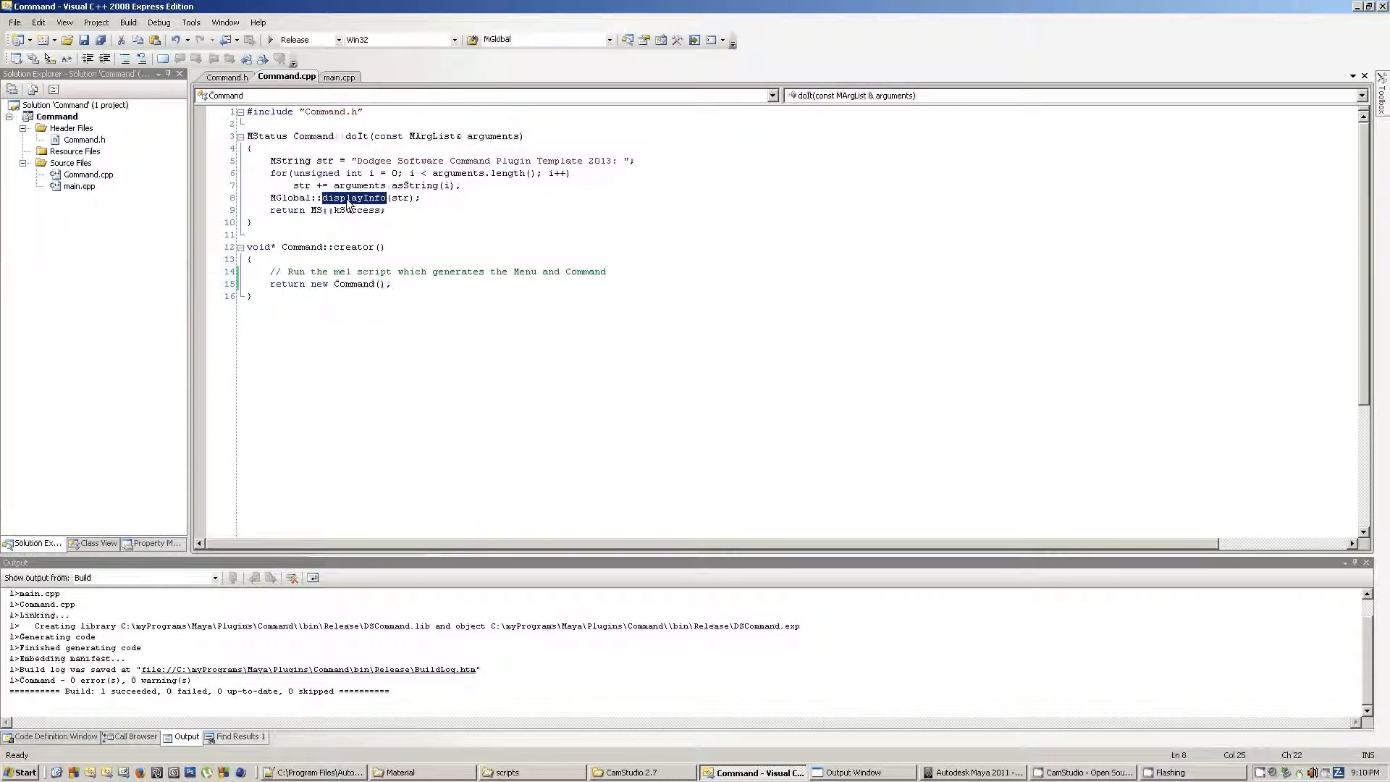
{"action": "mouse_move", "coordinate": [365, 165]}
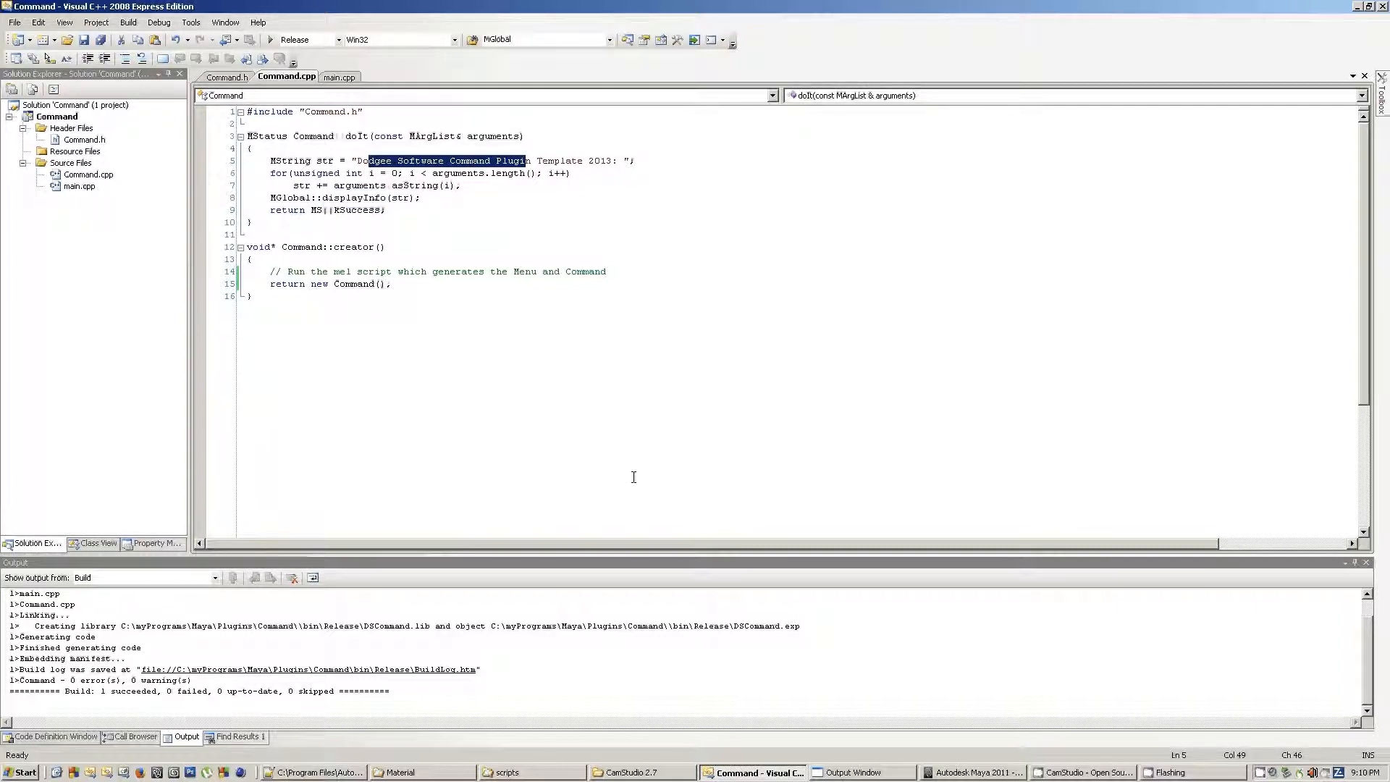
{"action": "left_click", "coordinate": [971, 772]}
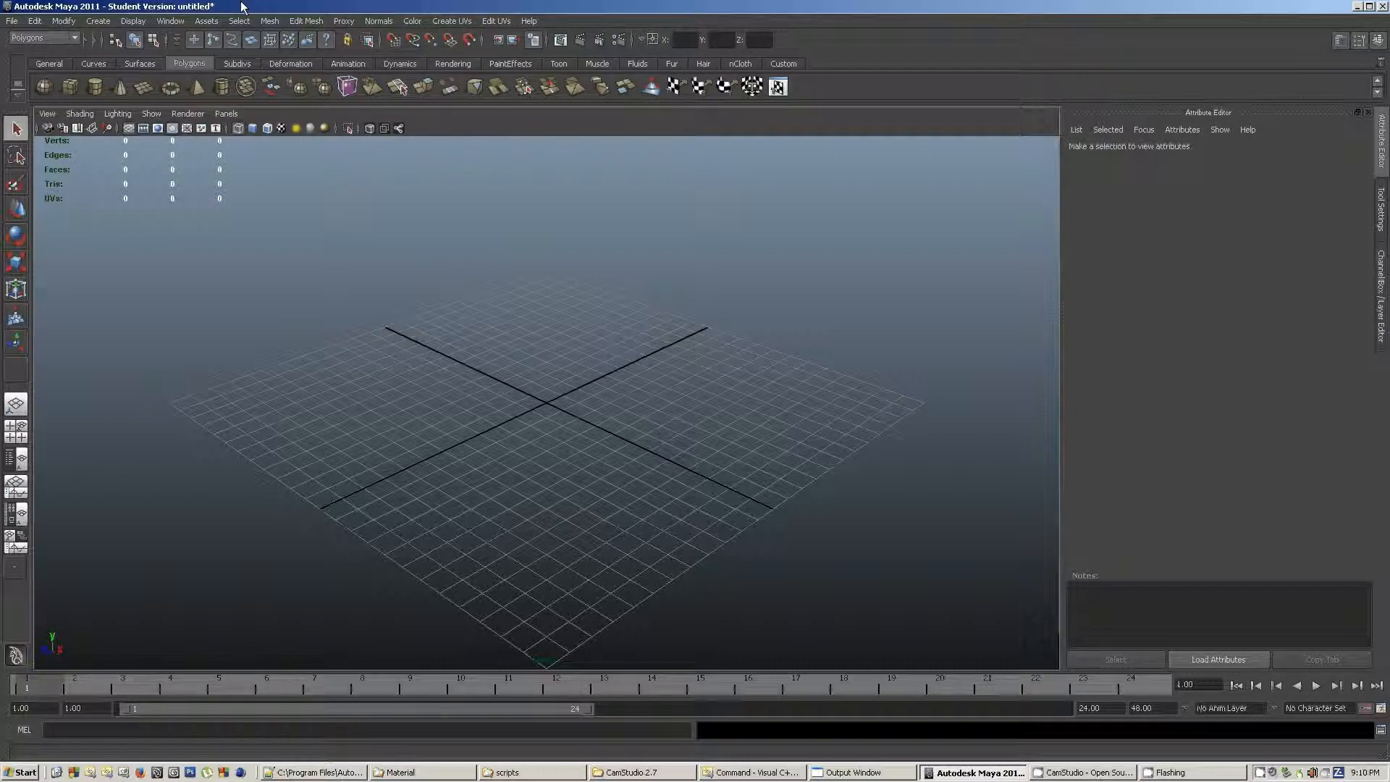
In the Plug-in Manager, load DSCommand.mll to add DSMenu, then unload it.
{"action": "left_click", "coordinate": [169, 20]}
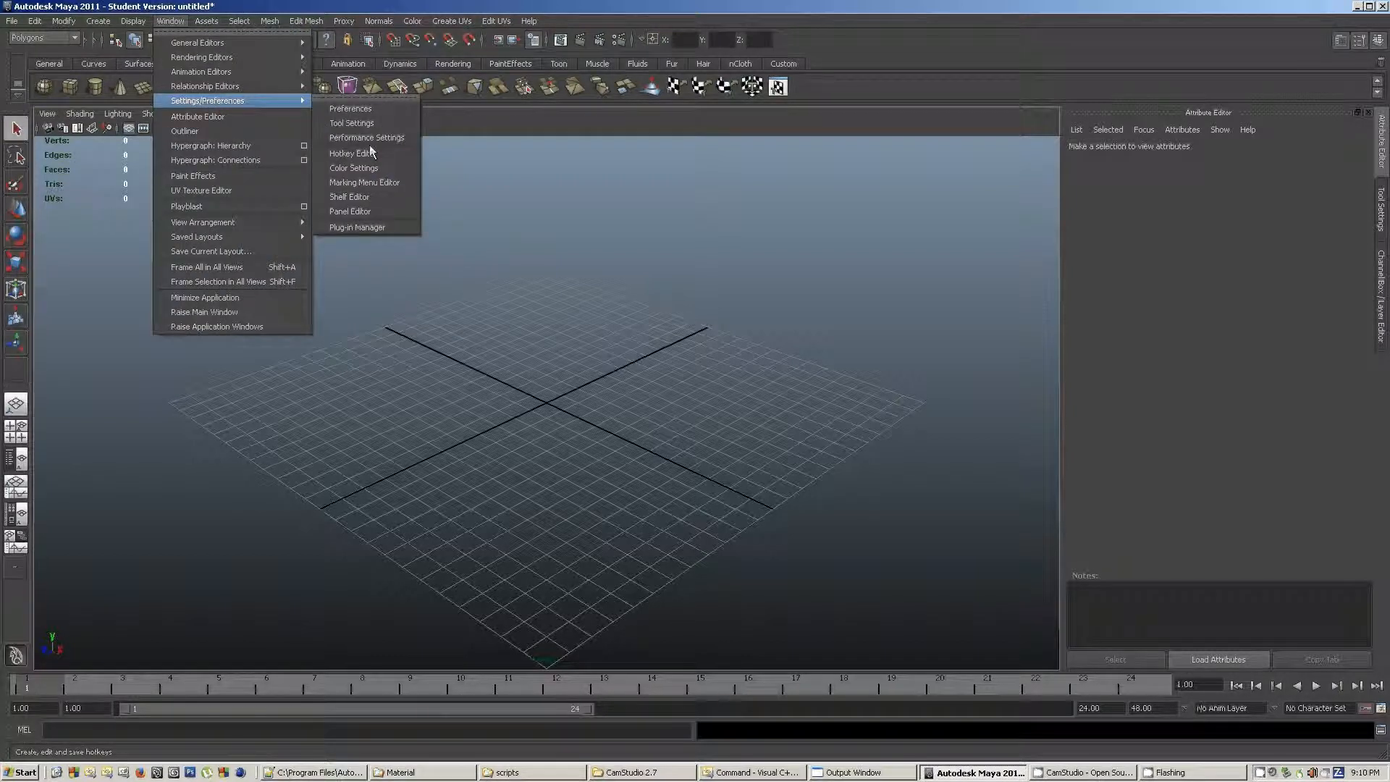
{"action": "left_click", "coordinate": [357, 227]}
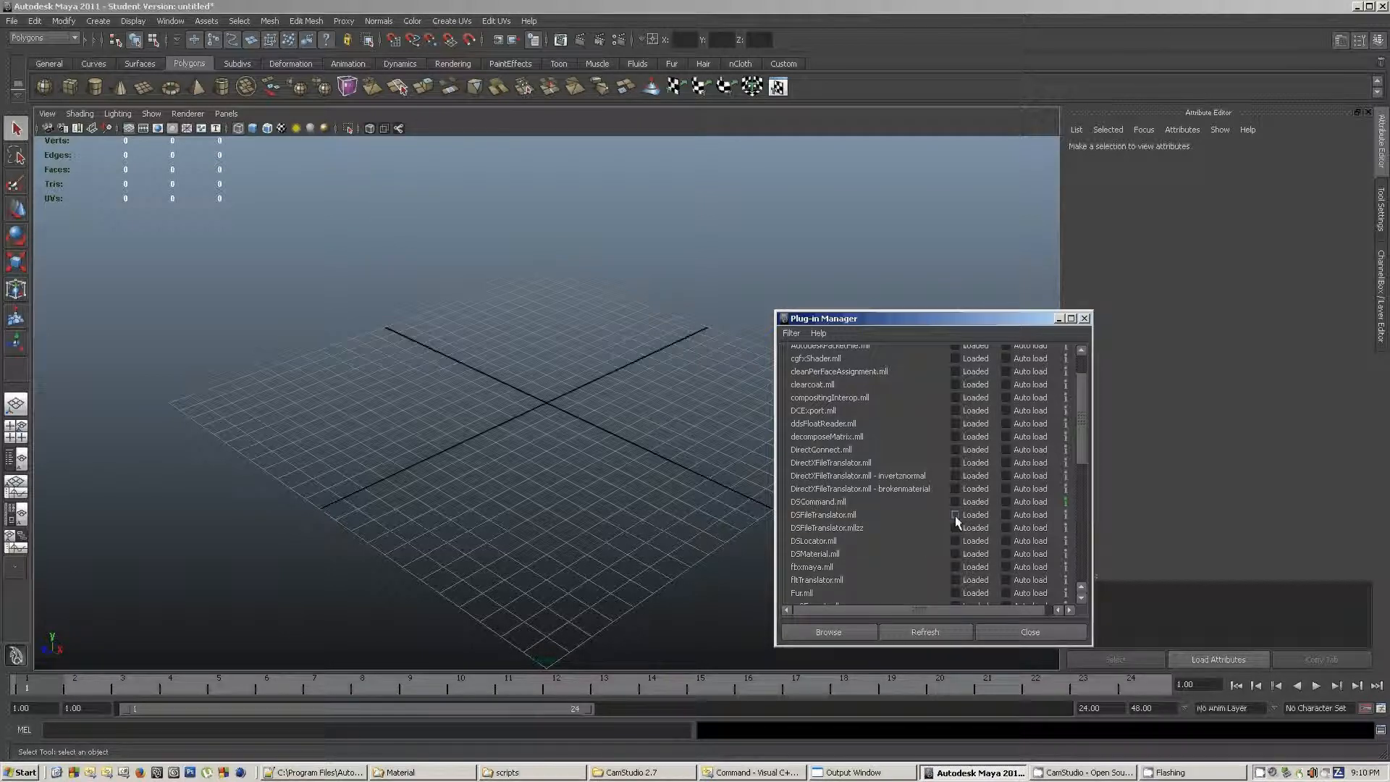
{"action": "scroll", "scroll_direction": "down", "scroll_amount": 3}
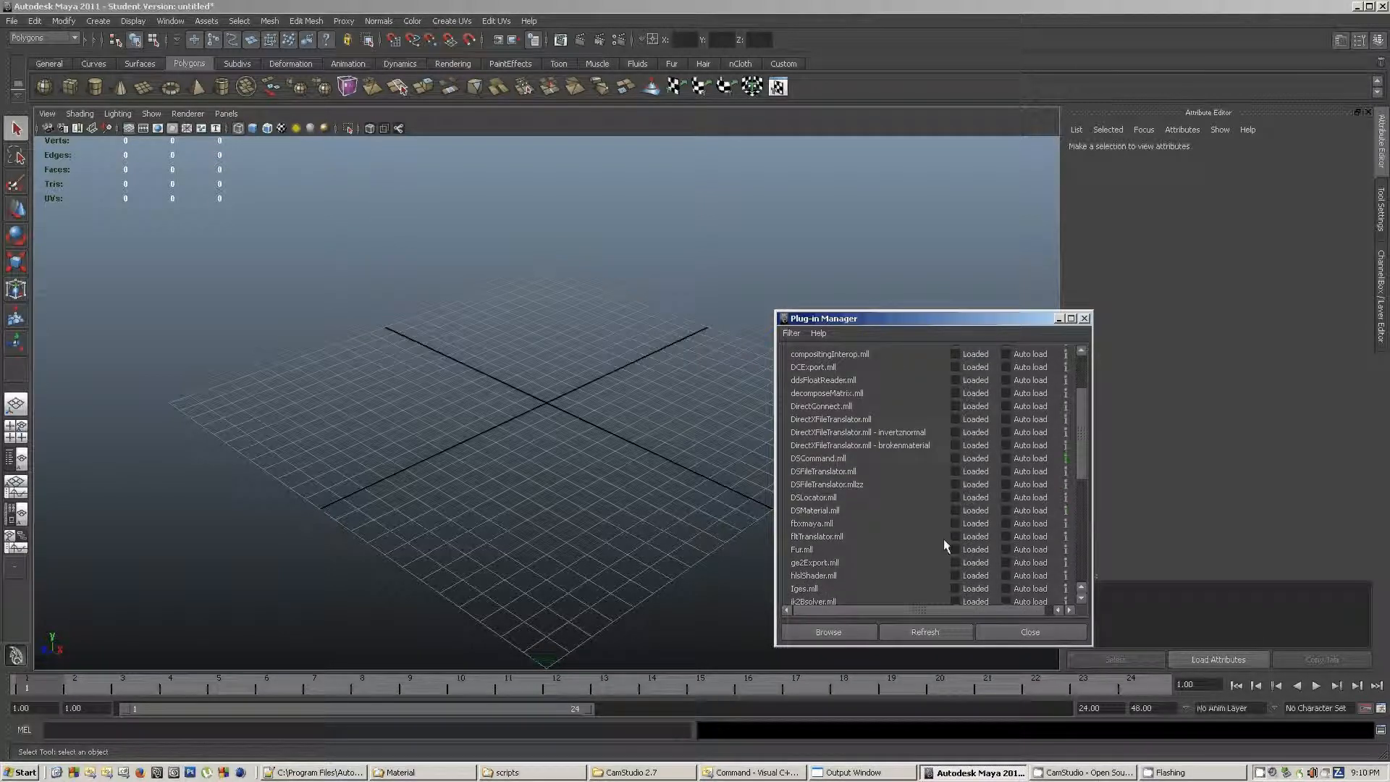
{"action": "mouse_move", "coordinate": [849, 462]}
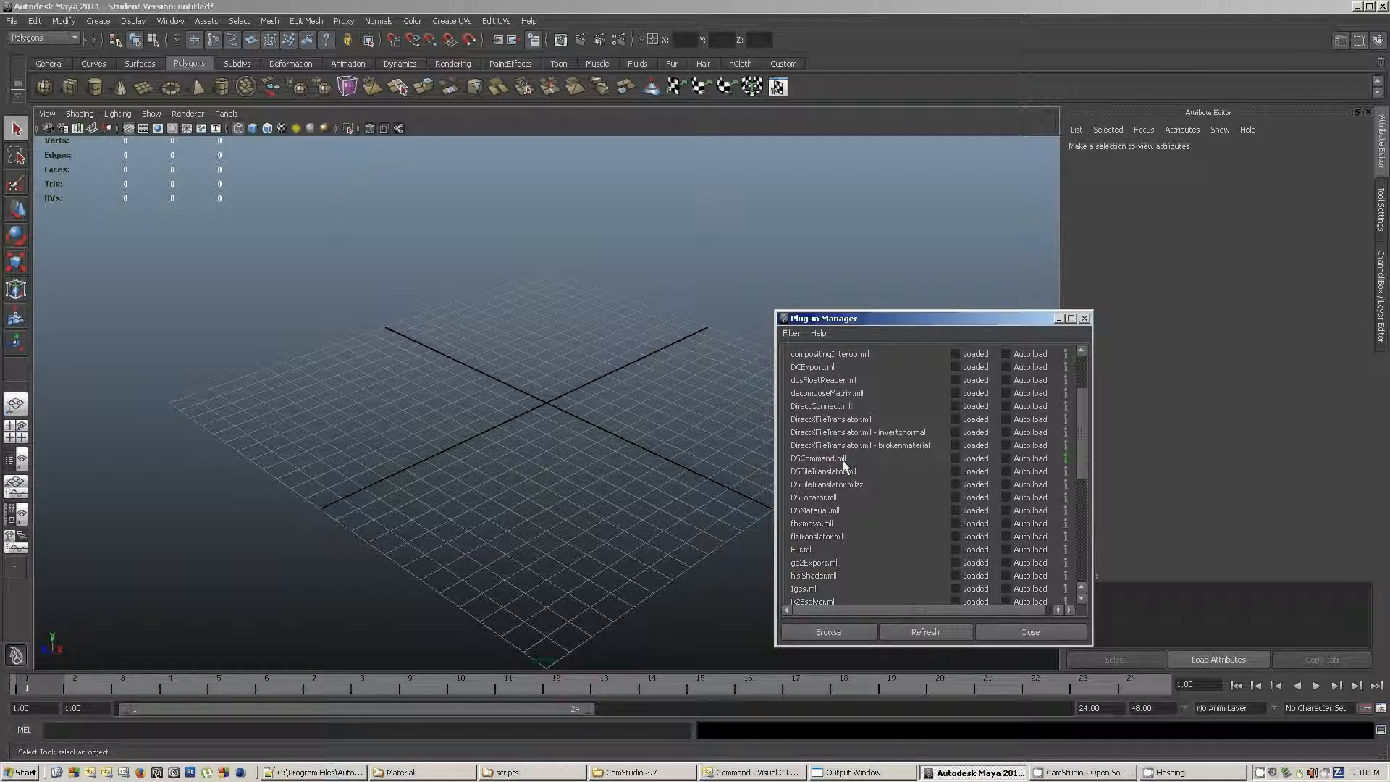
{"action": "mouse_move", "coordinate": [840, 473]}
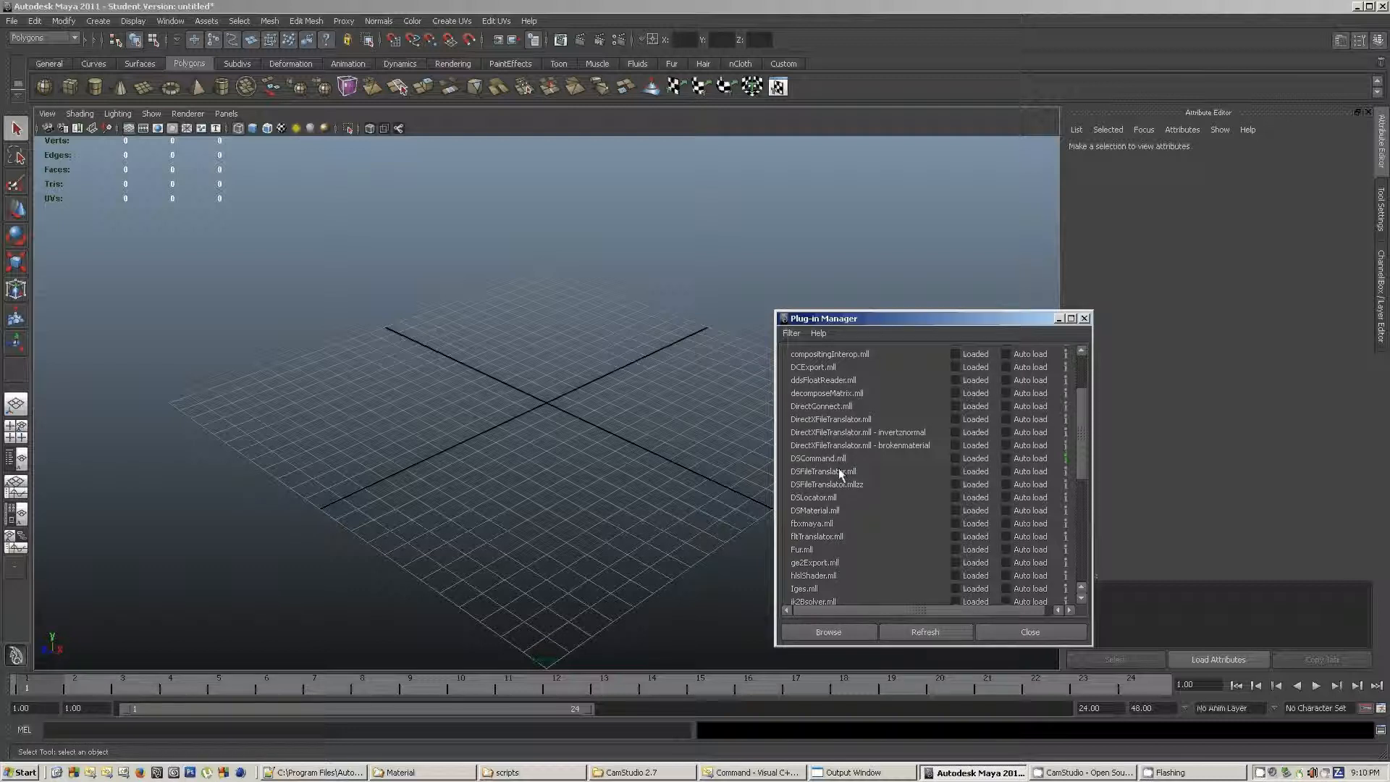
{"action": "mouse_move", "coordinate": [841, 461]}
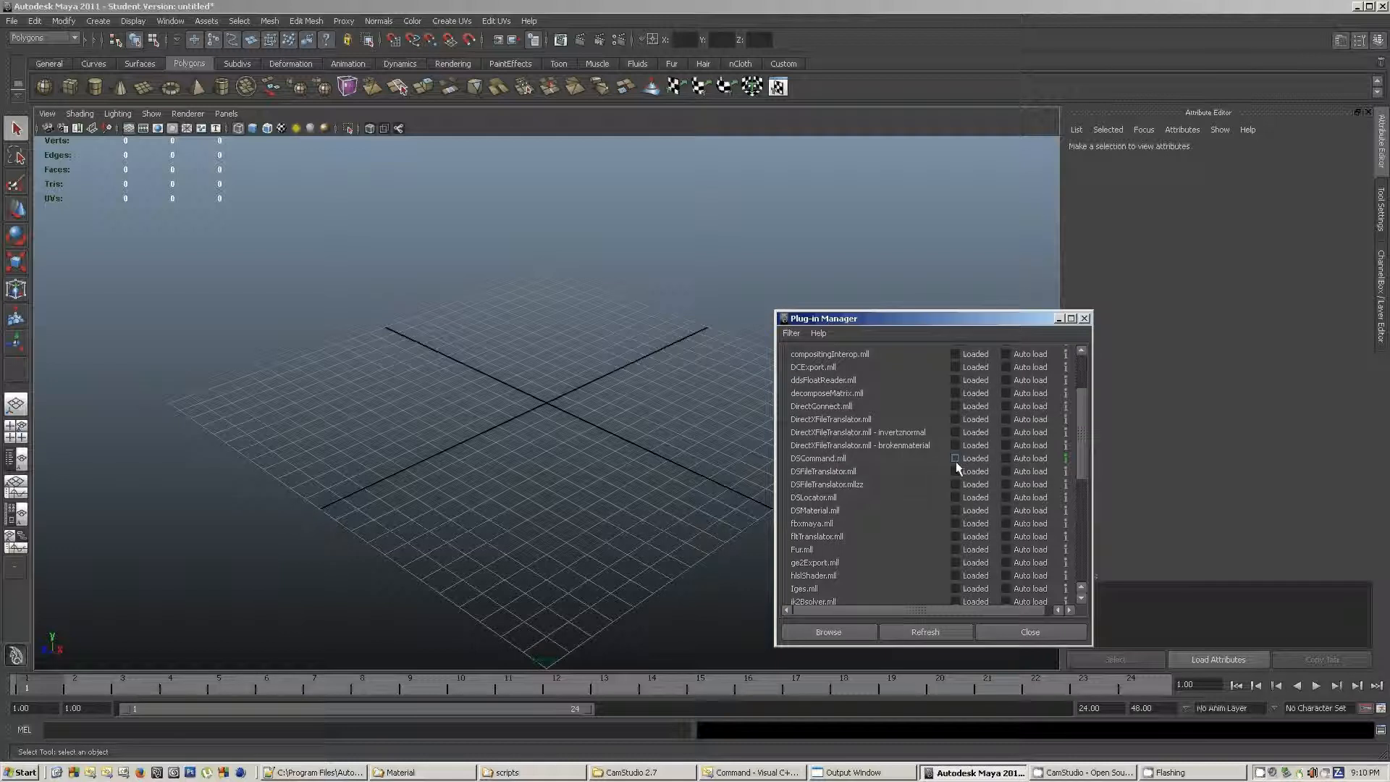
{"action": "left_click", "coordinate": [955, 459]}
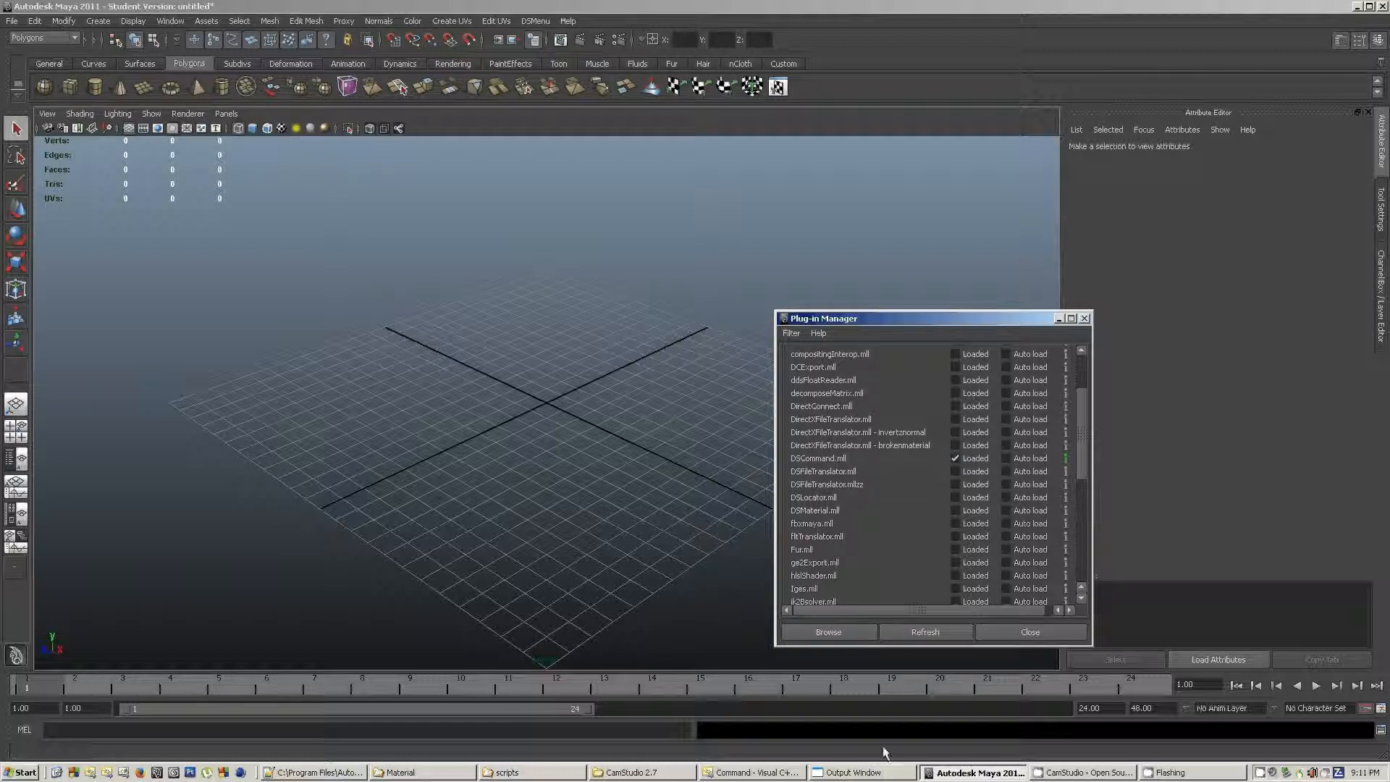
{"action": "left_click", "coordinate": [856, 773]}
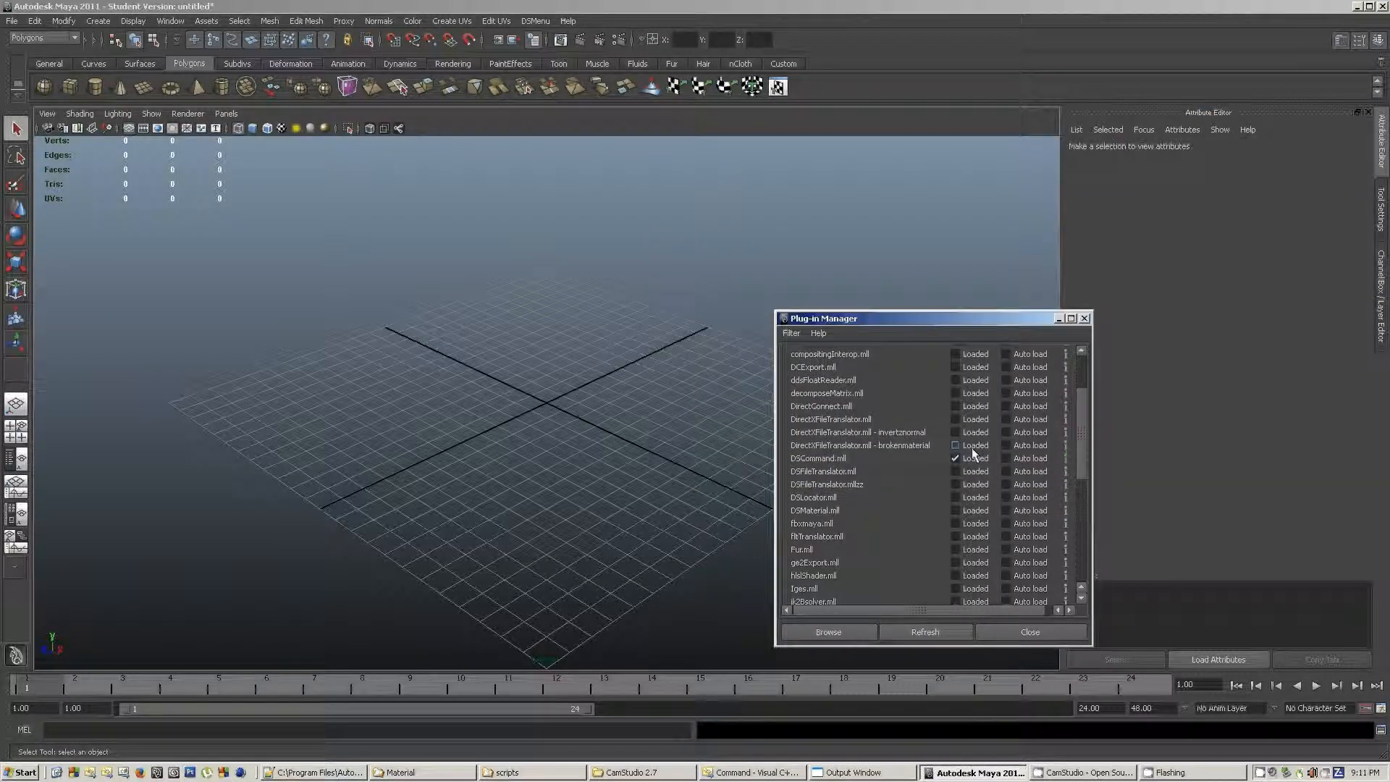
{"action": "left_click", "coordinate": [955, 458]}
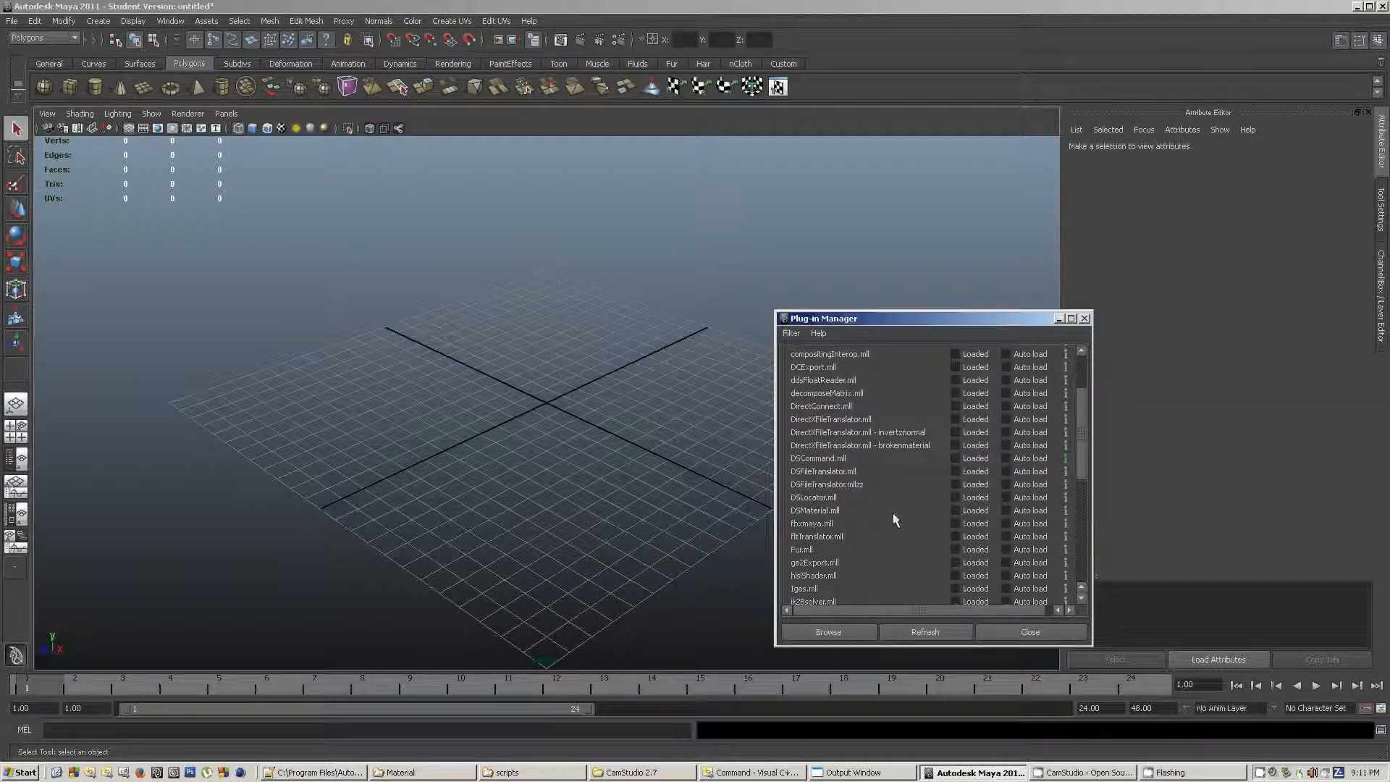
Reload DSCommand.mll and run 'dsCommand' from the MEL bar to print the template message.
{"action": "left_click", "coordinate": [955, 459]}
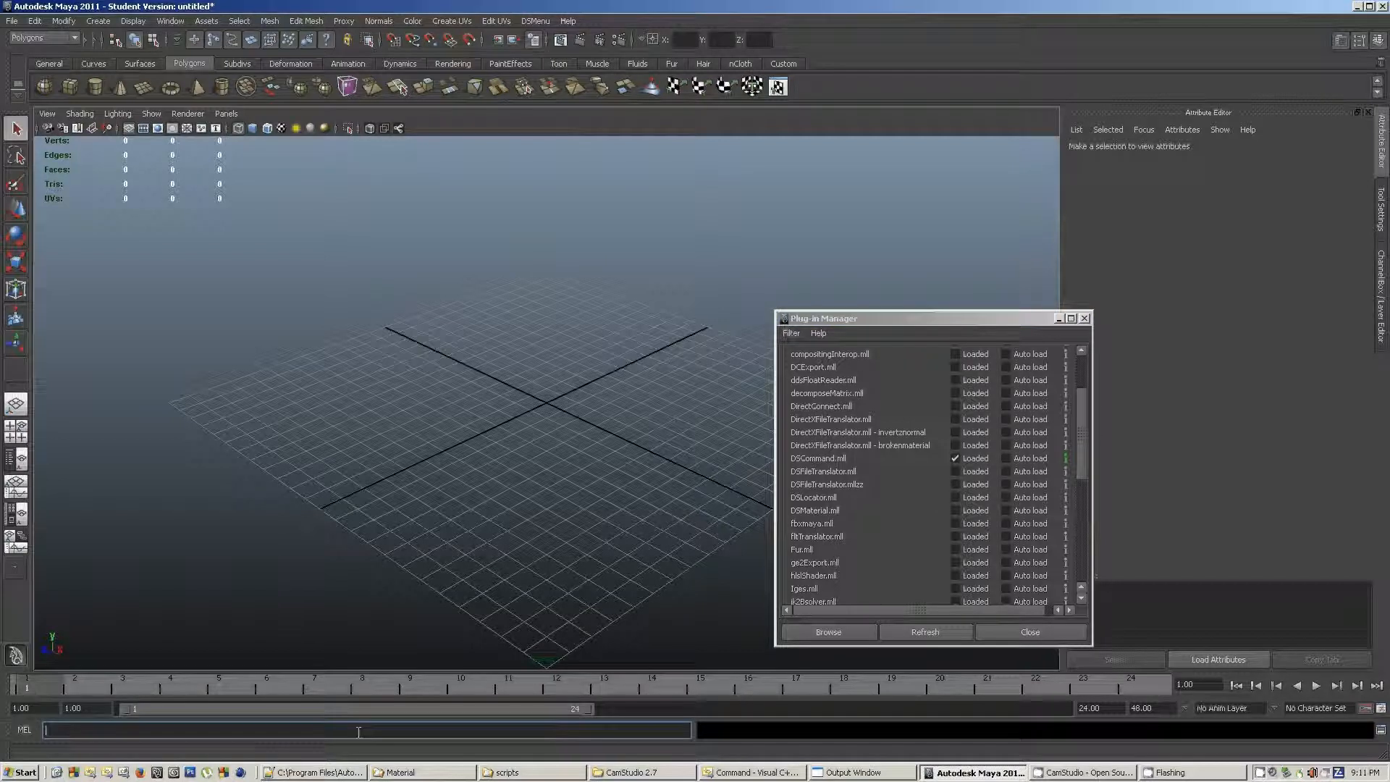
{"action": "mouse_move", "coordinate": [357, 731]}
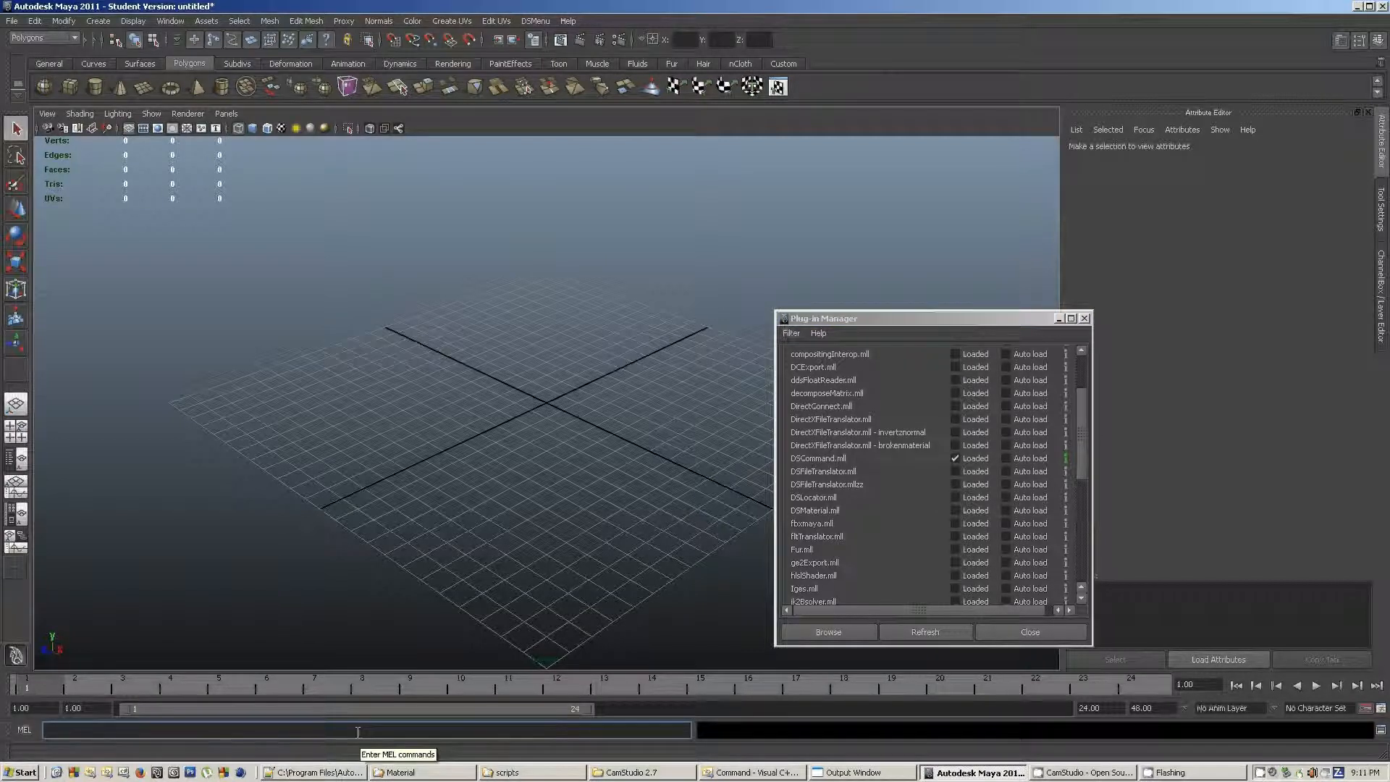
{"action": "type", "text": "d"}
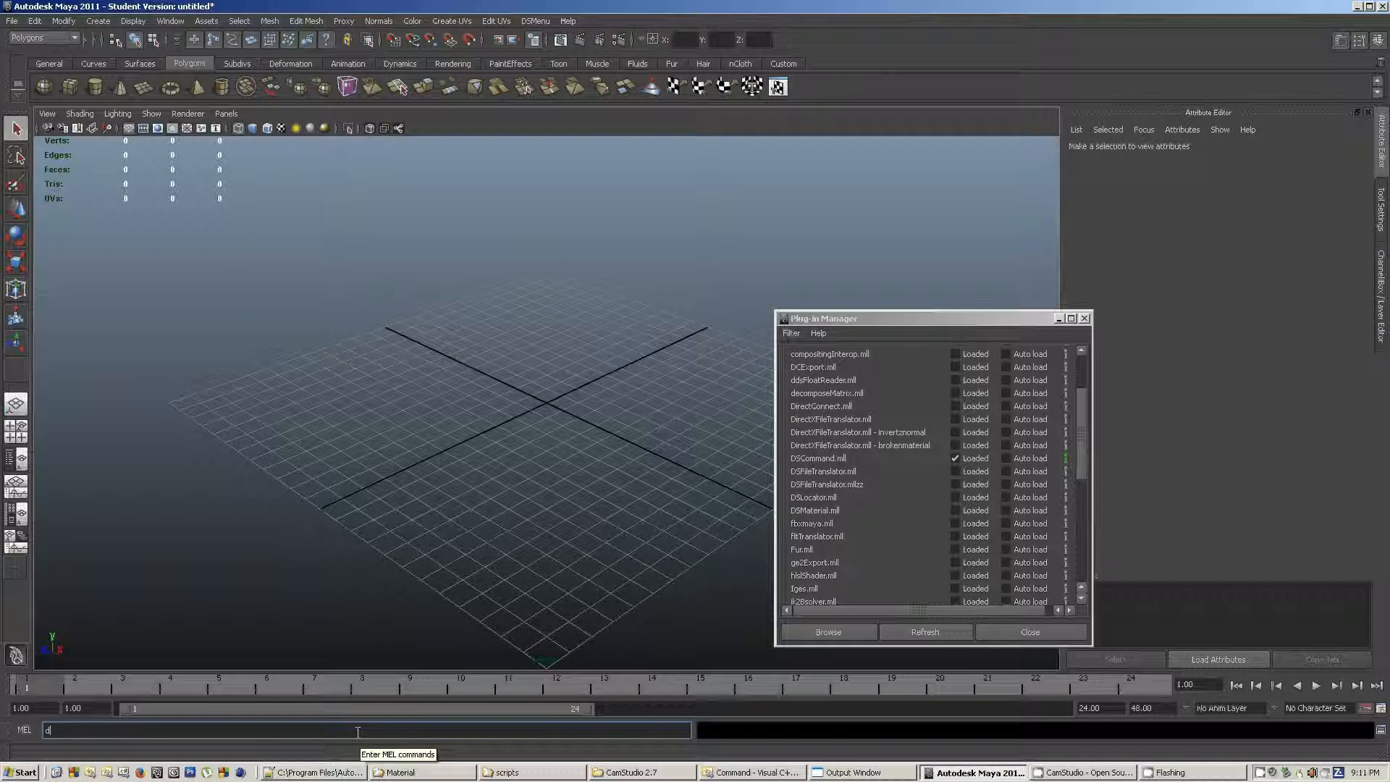
{"action": "type", "text": "sCommand"}
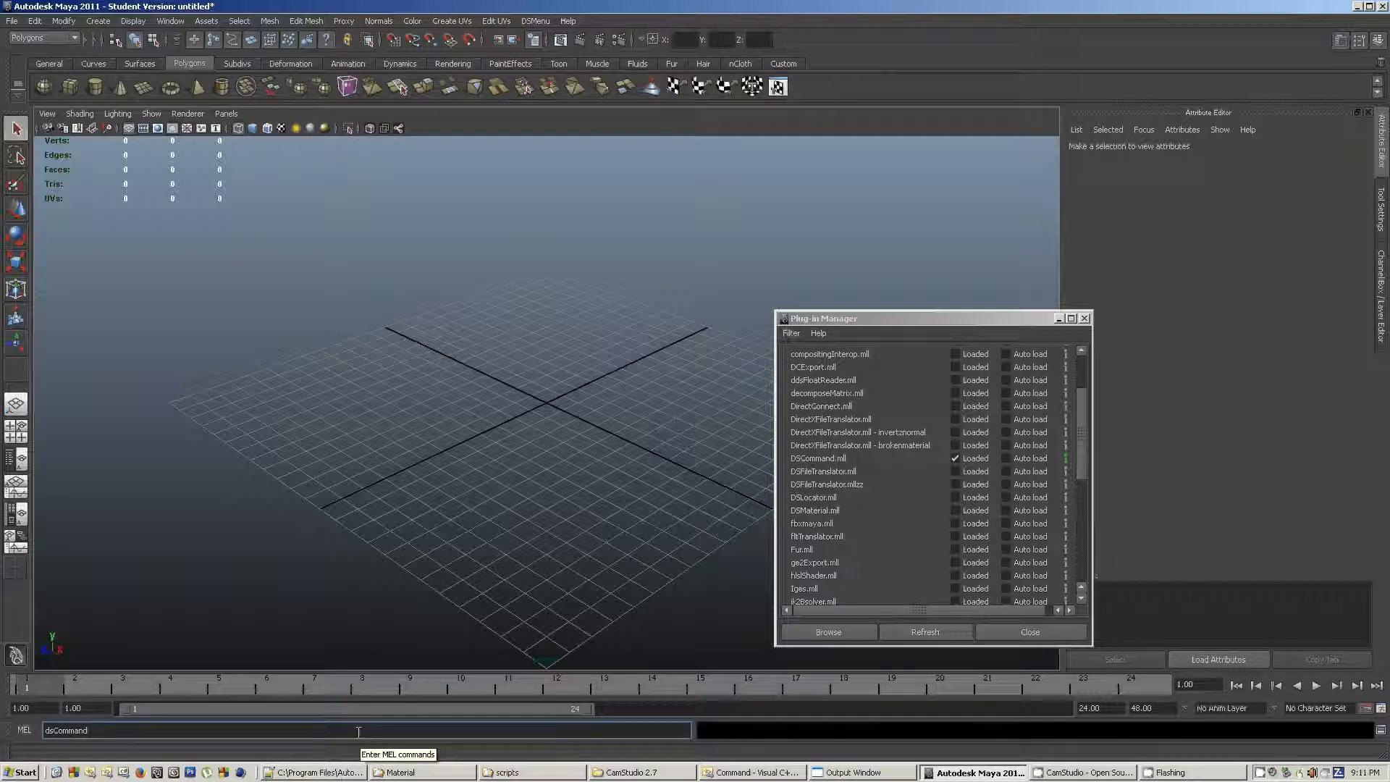
{"action": "mouse_move", "coordinate": [710, 723]}
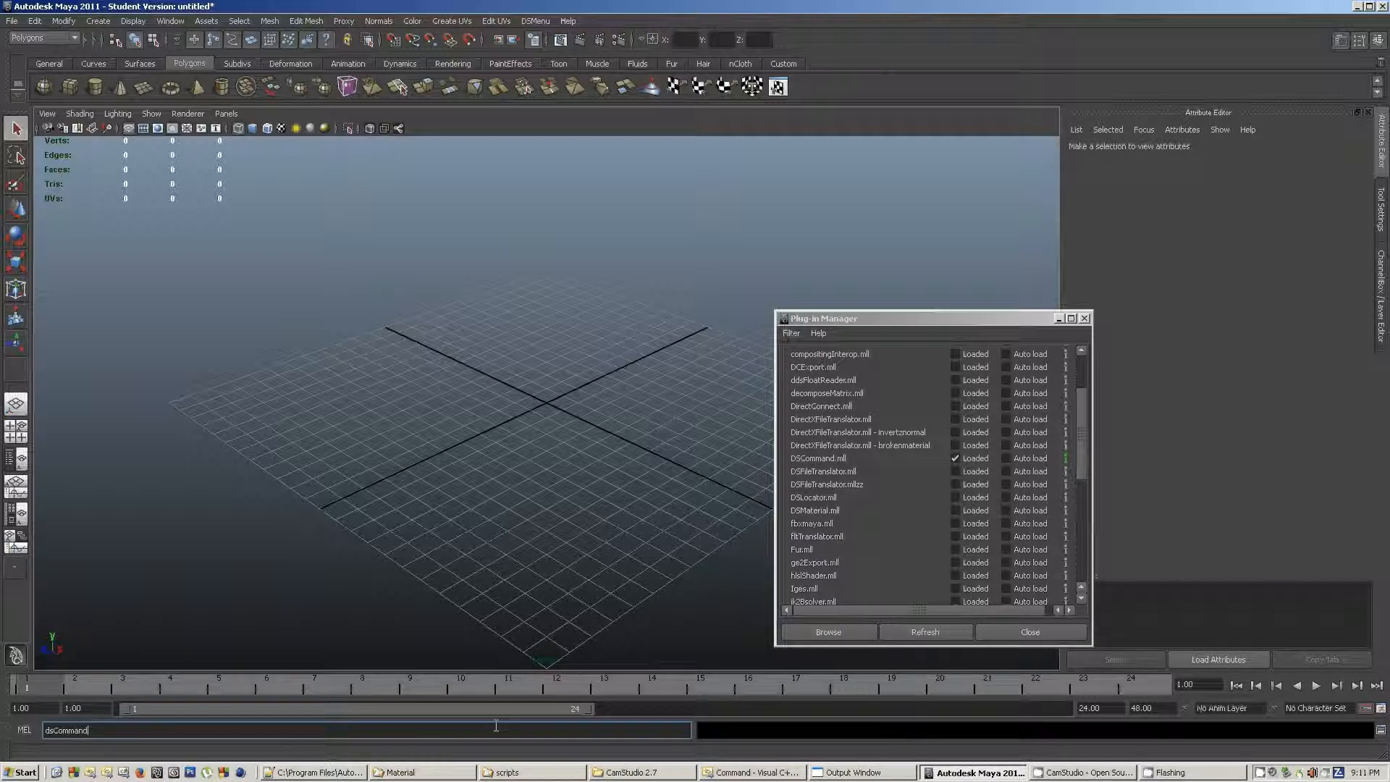
{"action": "mouse_move", "coordinate": [398, 726]}
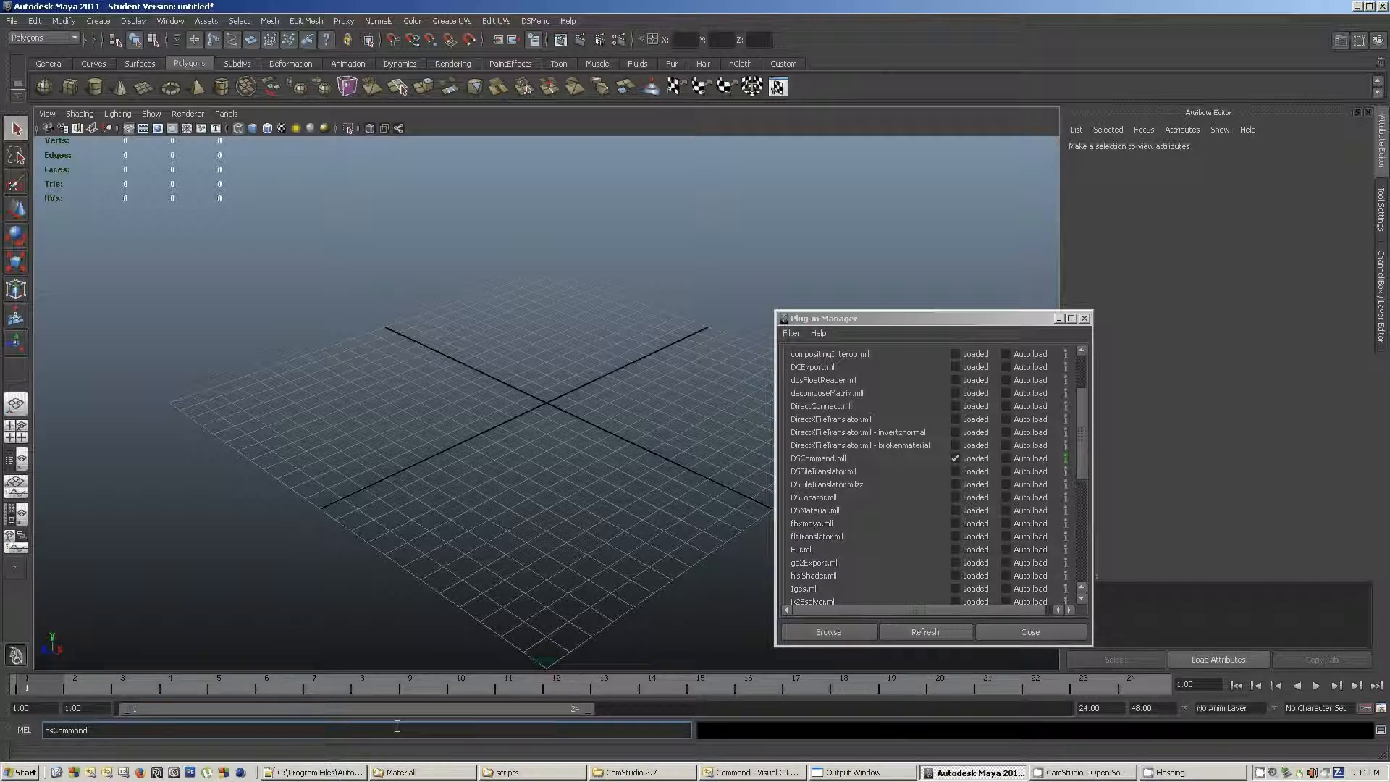
{"action": "key", "text": "Return"}
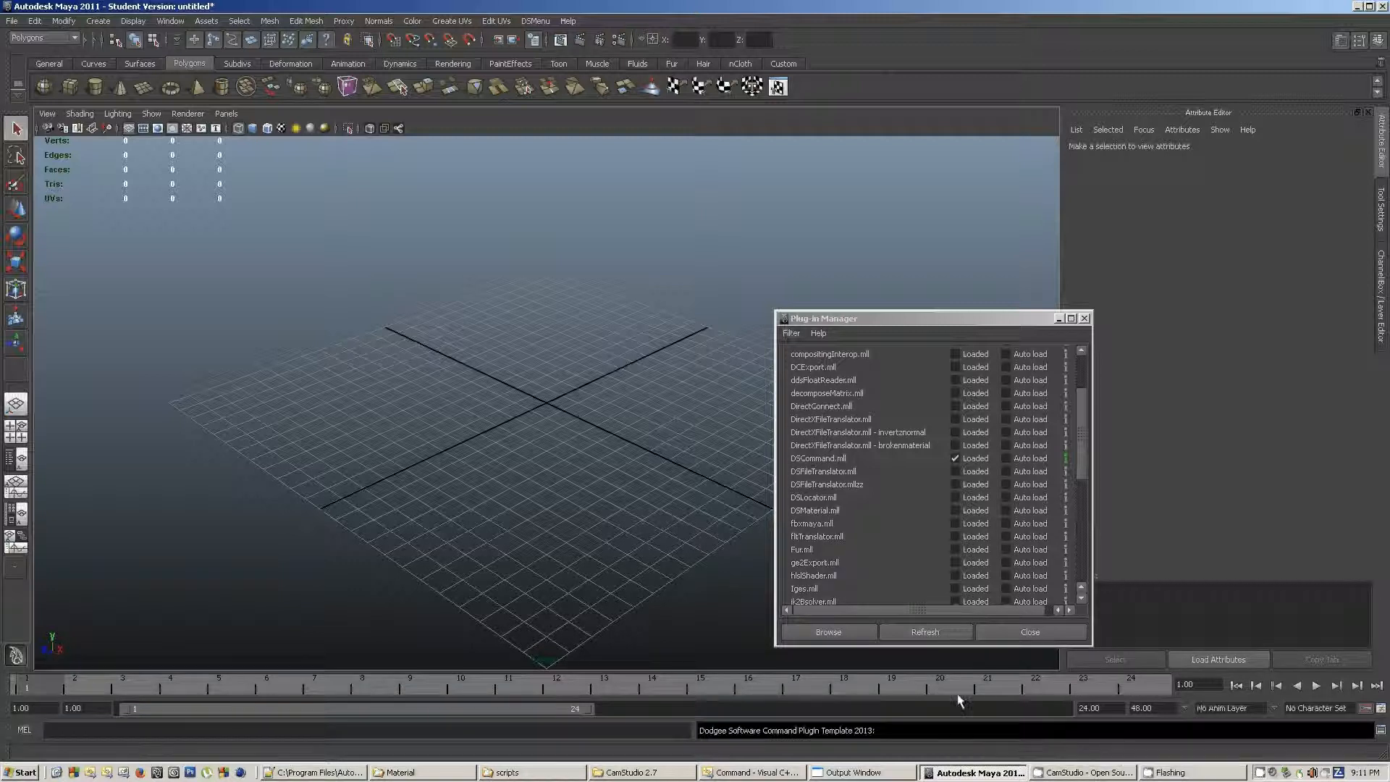